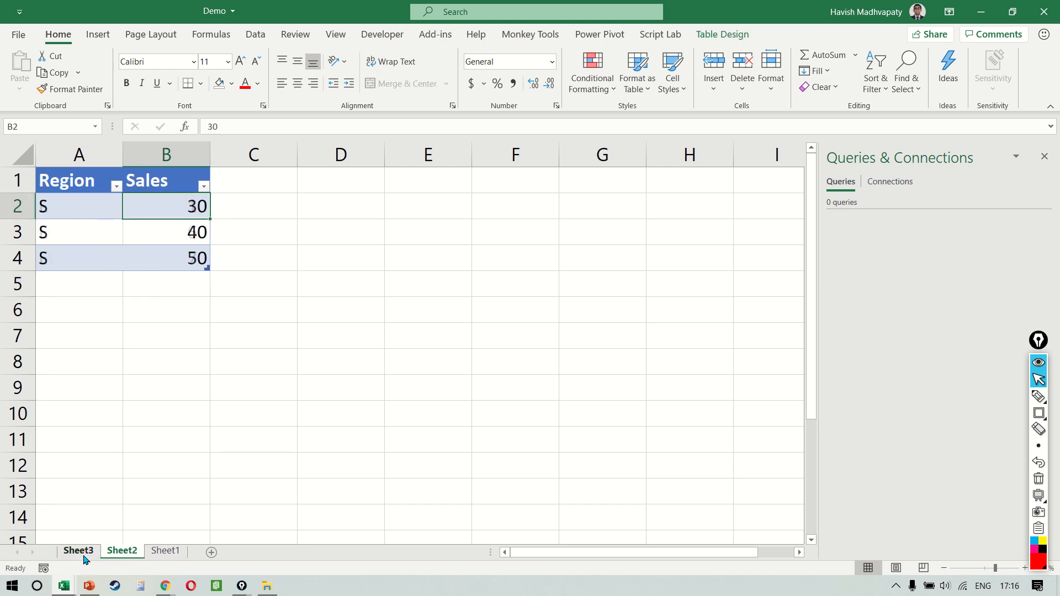
Inspect the East, South and North tables across Sheet3, Sheet2 and Sheet1
{"action": "left_click", "coordinate": [165, 550]}
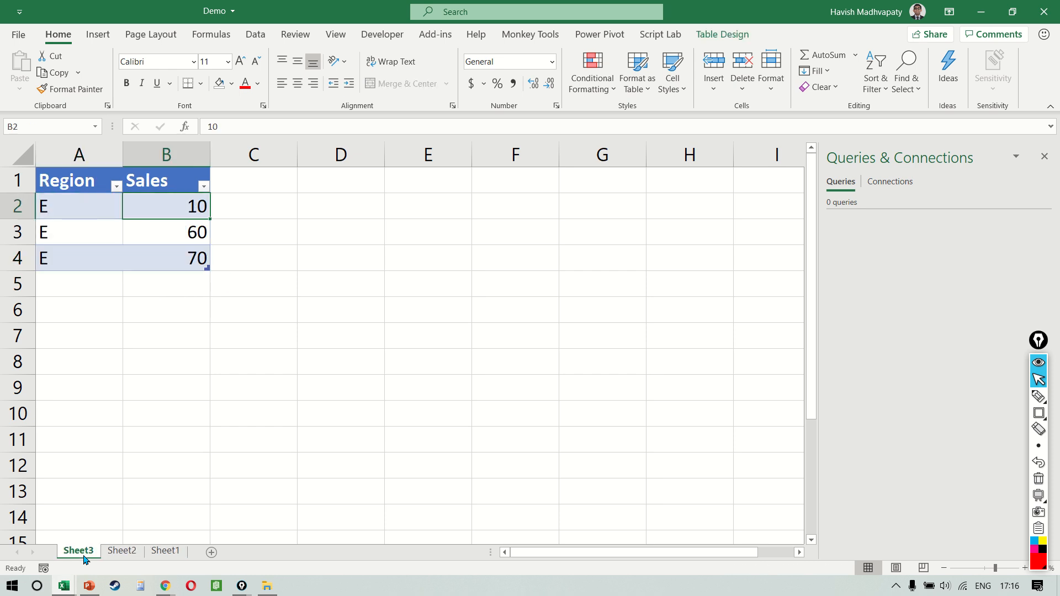
{"action": "left_click", "coordinate": [79, 180]}
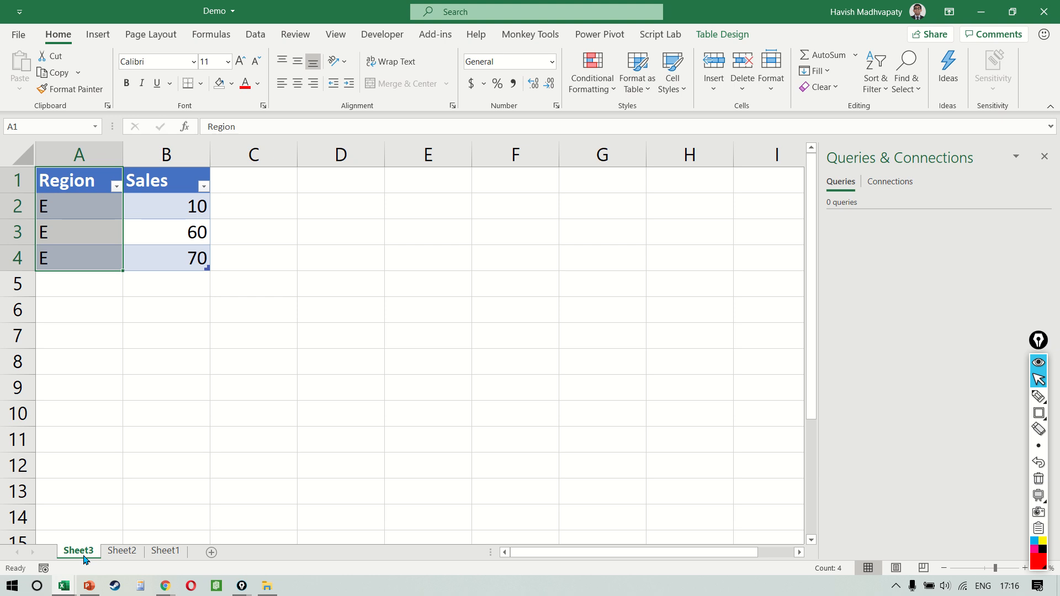
{"action": "left_click", "coordinate": [166, 180]}
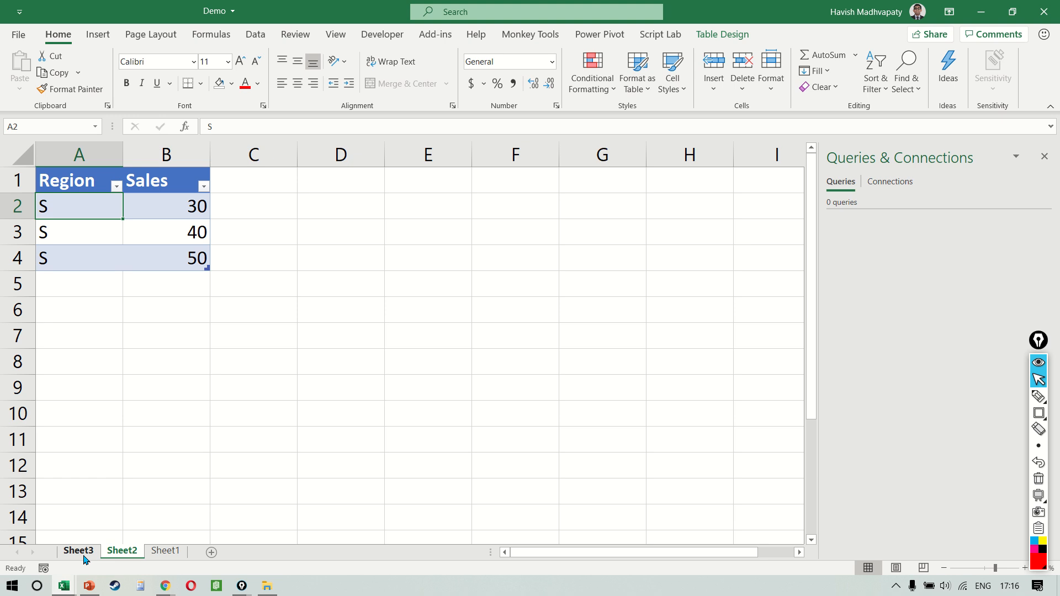
{"action": "left_click", "coordinate": [166, 206]}
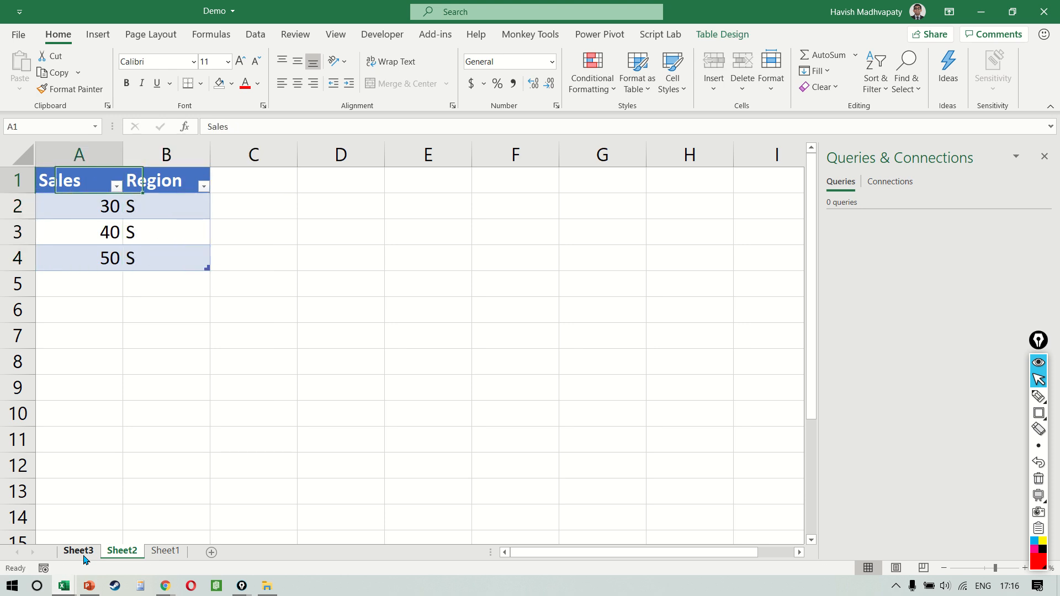
{"action": "left_click", "coordinate": [154, 180]}
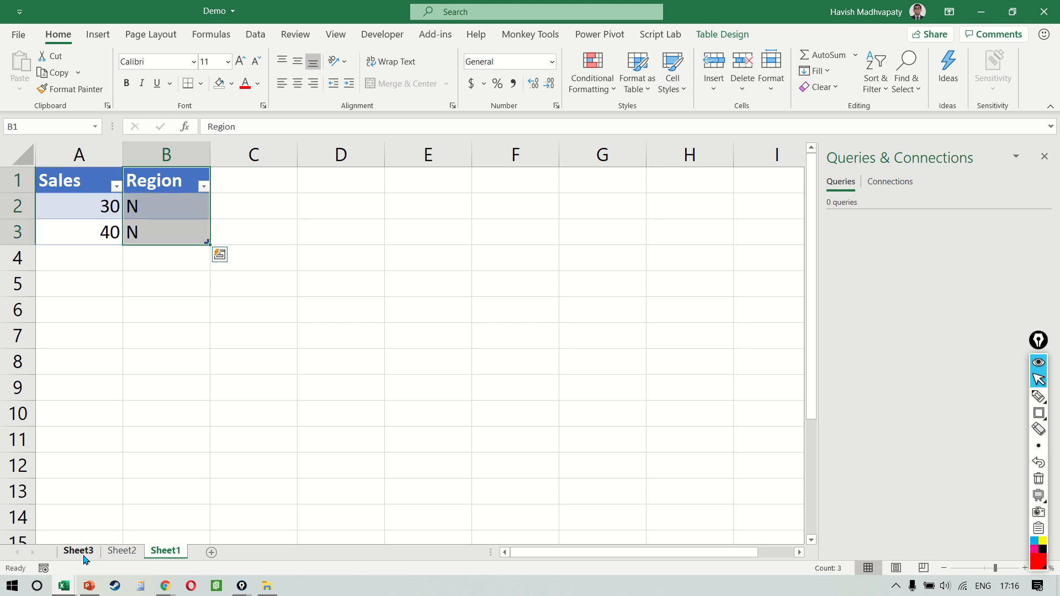
{"action": "left_click", "coordinate": [253, 180]}
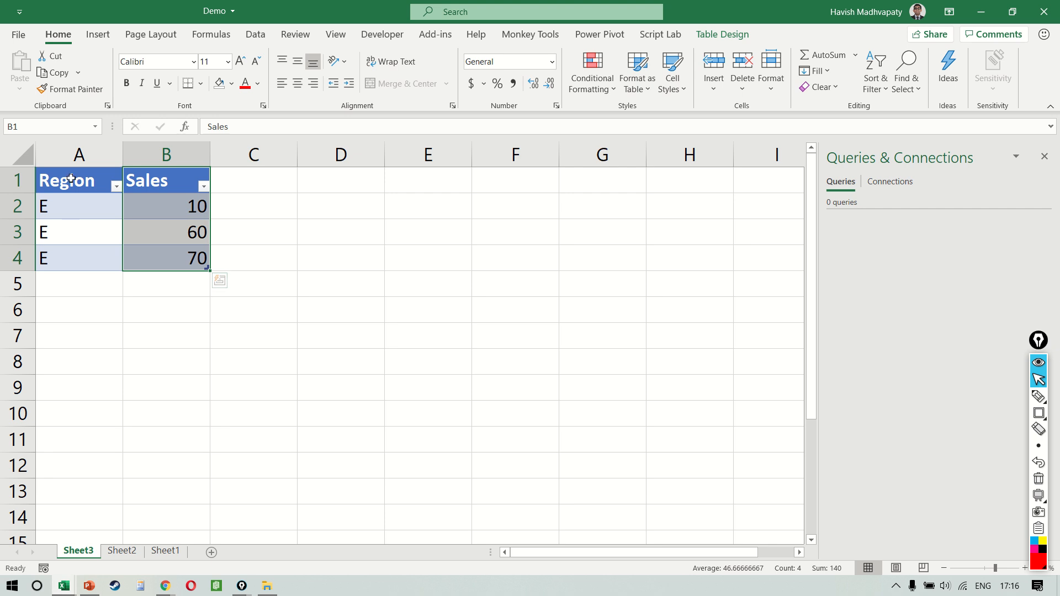
{"action": "left_click", "coordinate": [79, 180]}
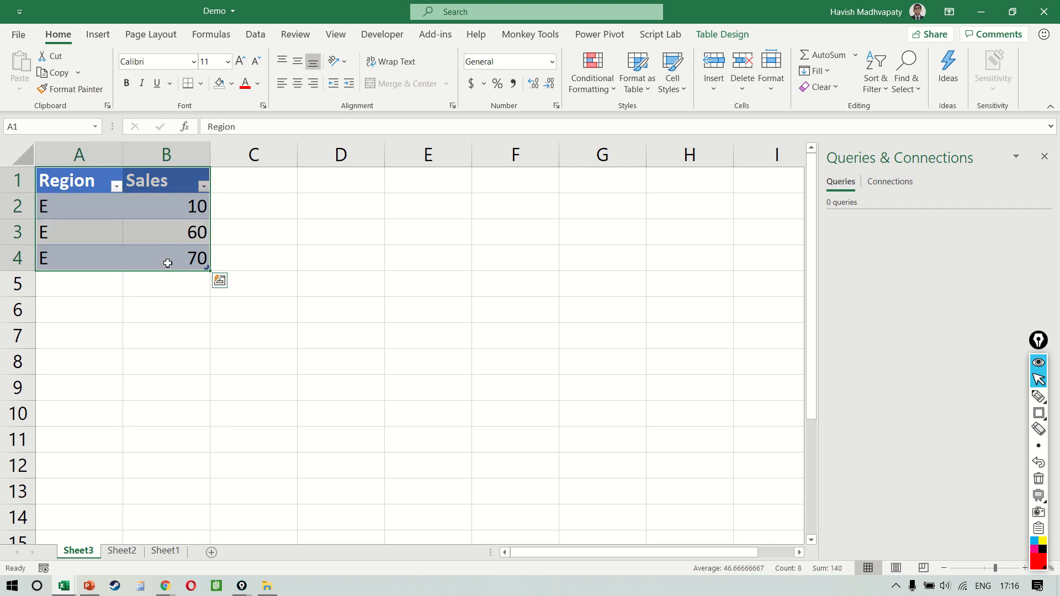
{"action": "mouse_move", "coordinate": [153, 223]}
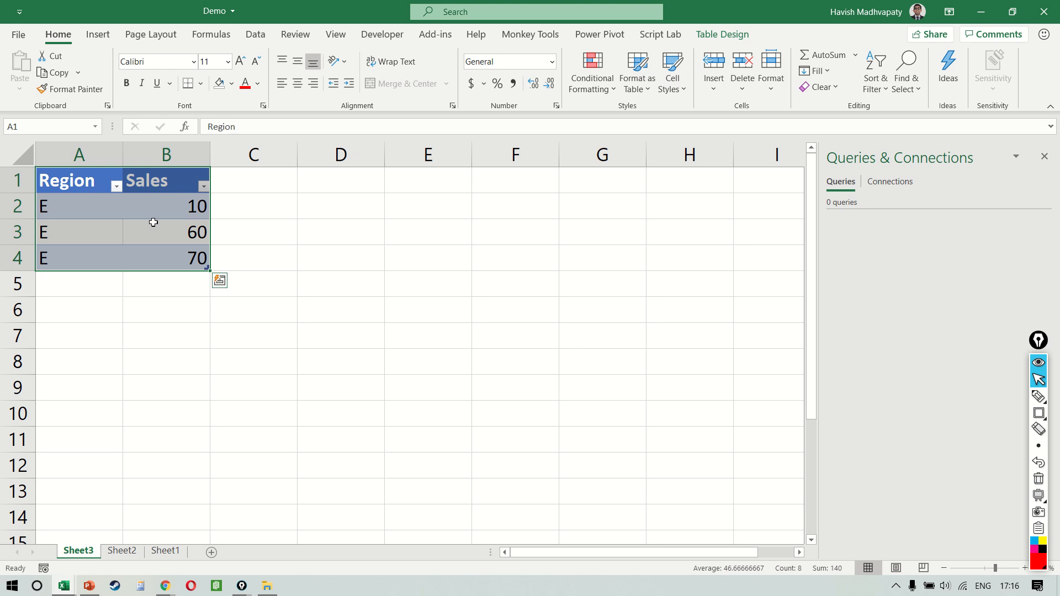
Recheck the South and North tables, return to East on Sheet3, and close Queries & Connections
{"action": "left_click", "coordinate": [123, 550]}
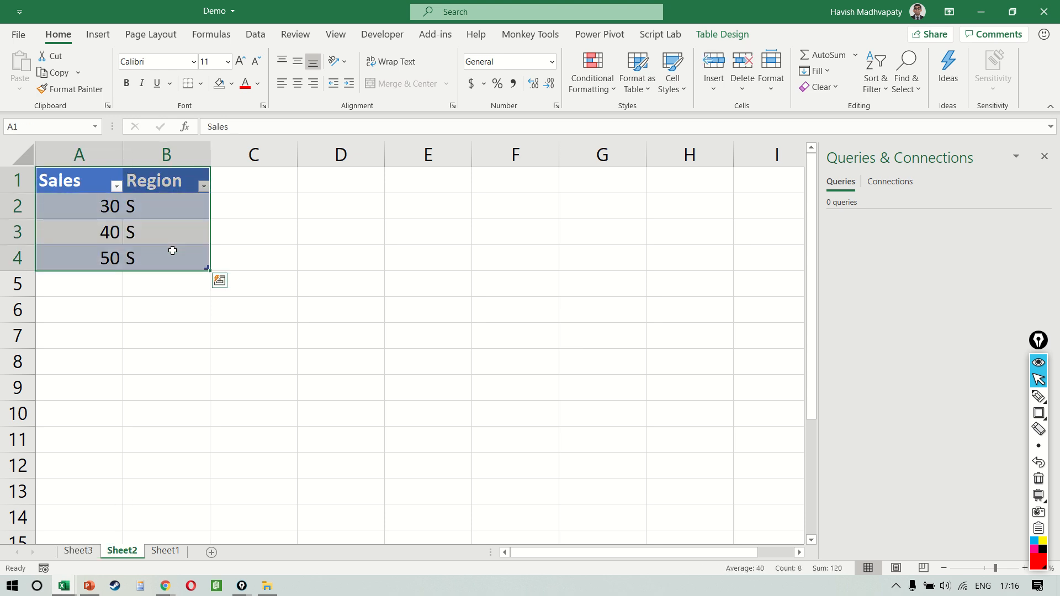
{"action": "left_click", "coordinate": [166, 550]}
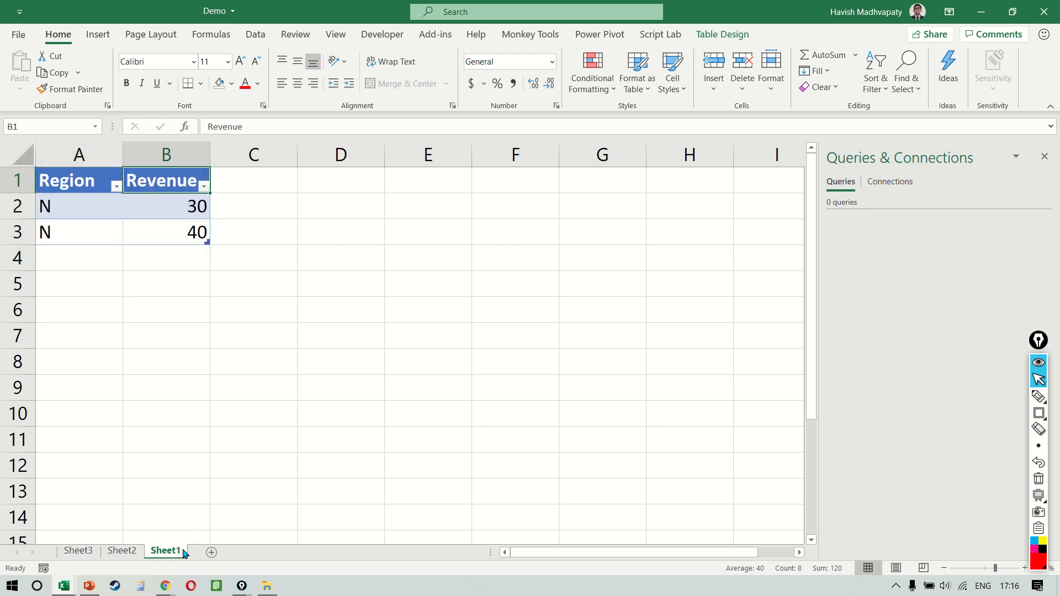
{"action": "left_click", "coordinate": [166, 232]}
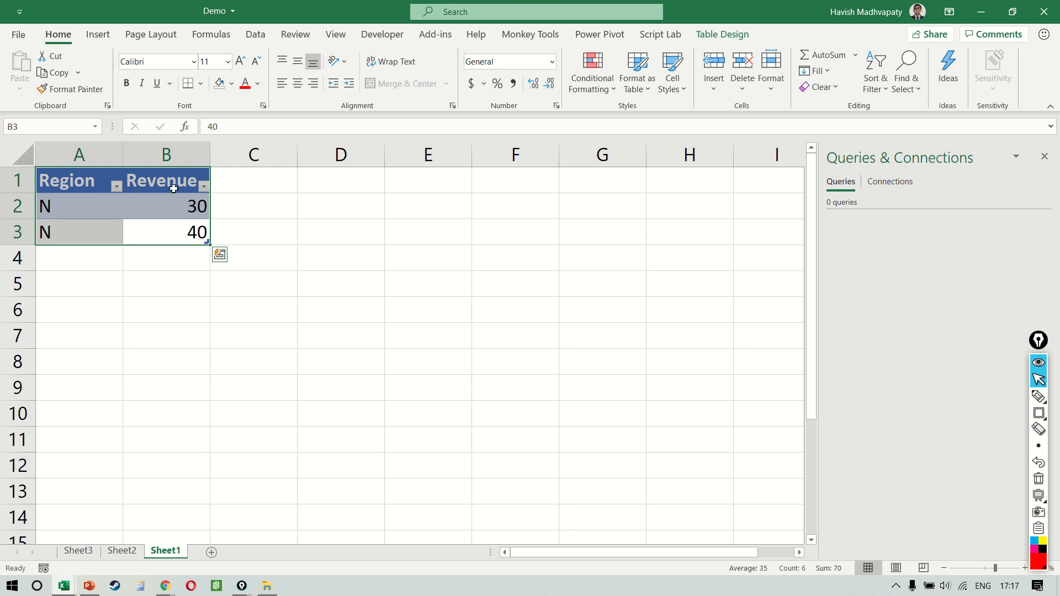
{"action": "left_click", "coordinate": [78, 550]}
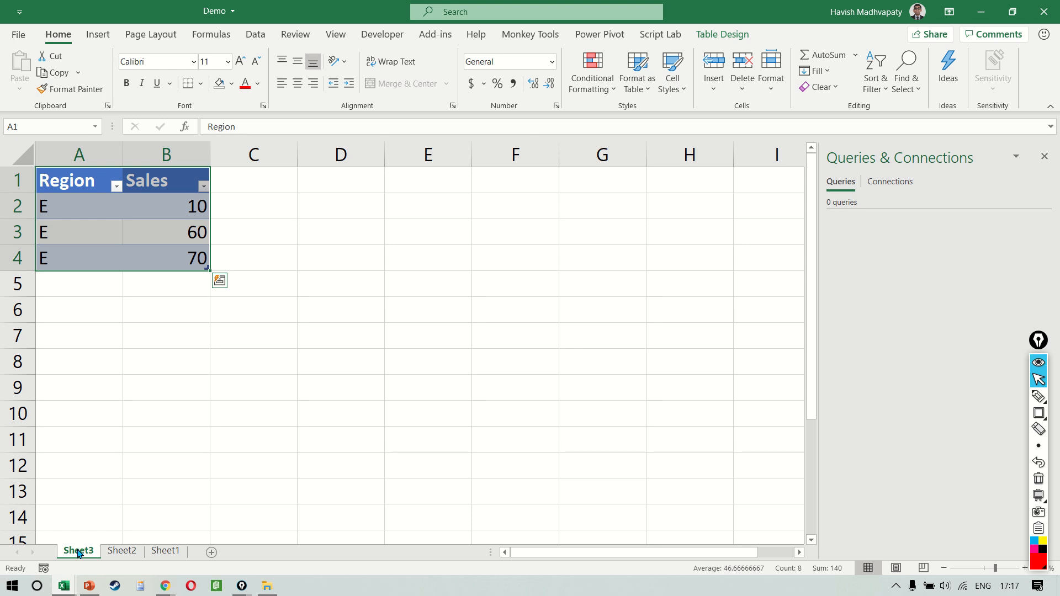
{"action": "left_click", "coordinate": [166, 258]}
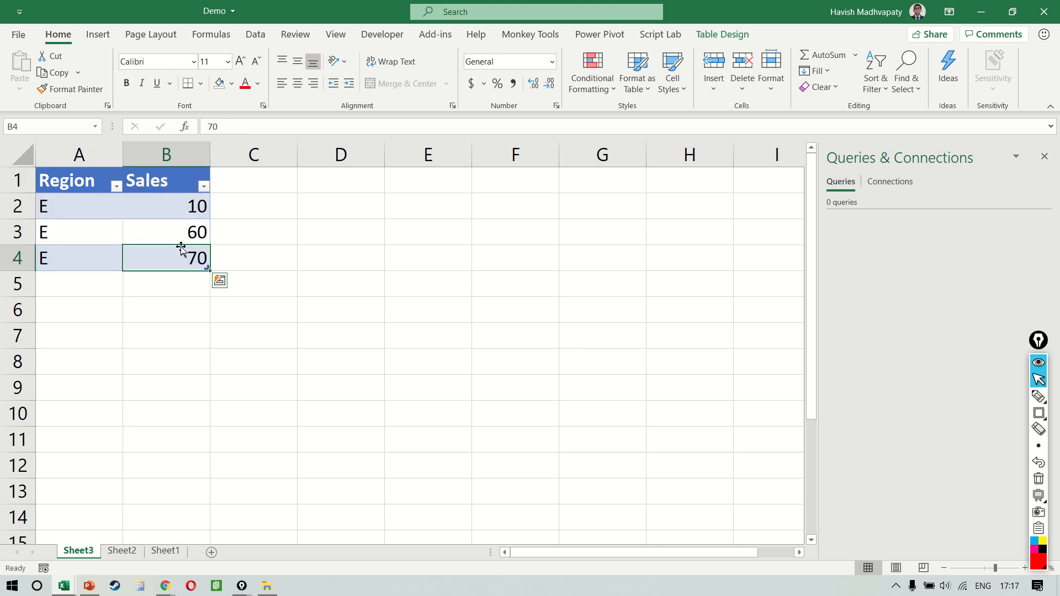
{"action": "left_click", "coordinate": [1045, 157]}
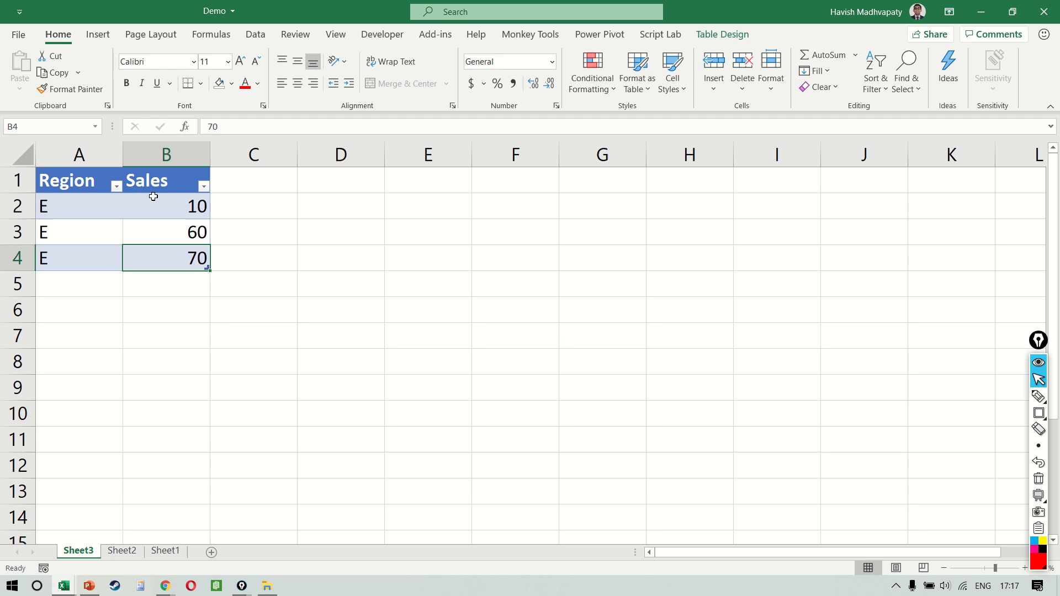
Load the East table from Sheet3 into Power Query as connection-only query Table1
{"action": "left_click", "coordinate": [256, 34]}
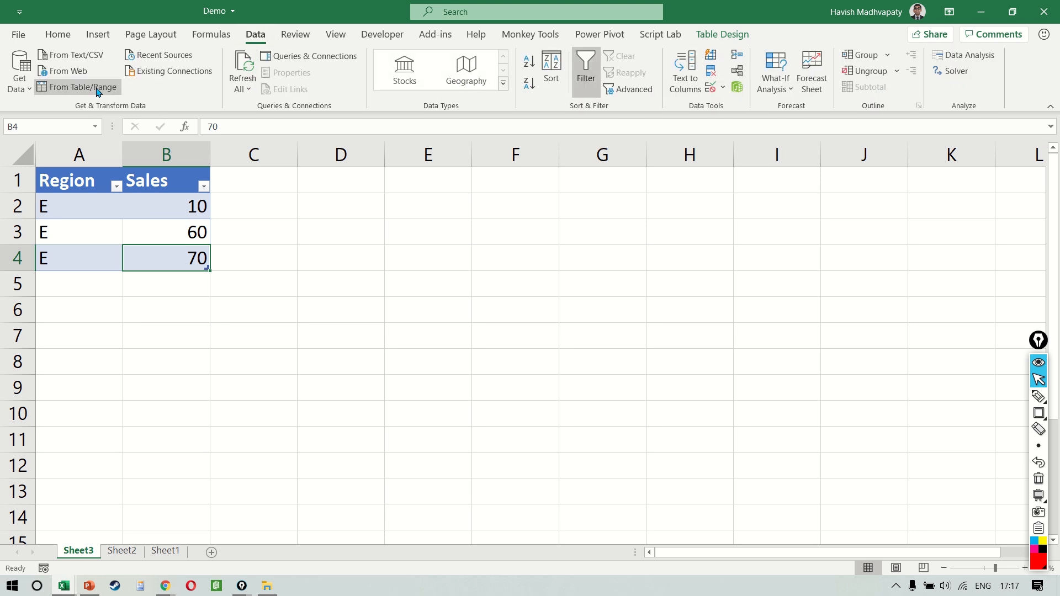
{"action": "left_click", "coordinate": [77, 87]}
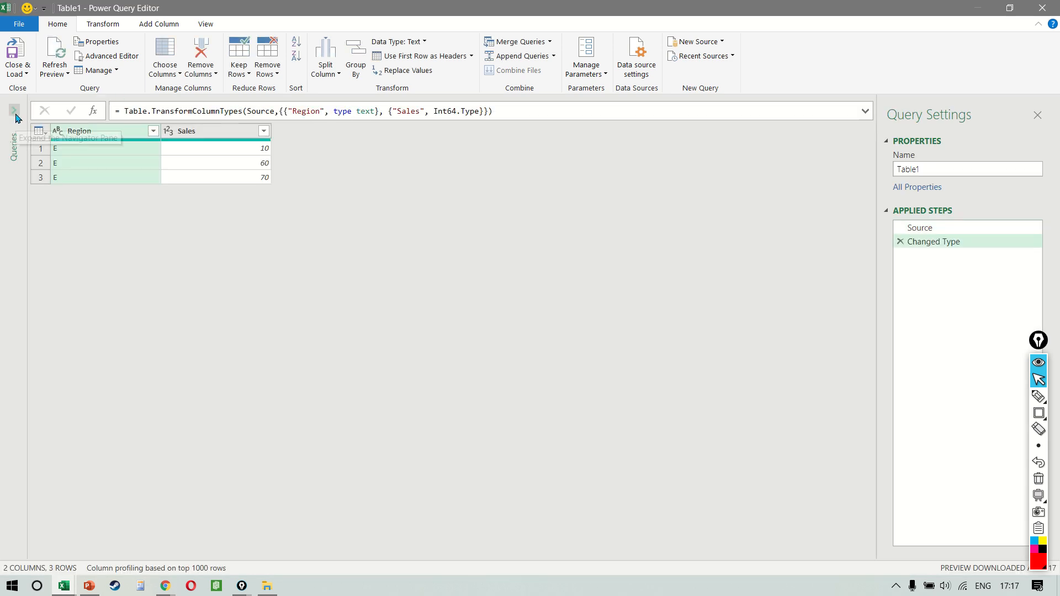
{"action": "left_click", "coordinate": [13, 111]}
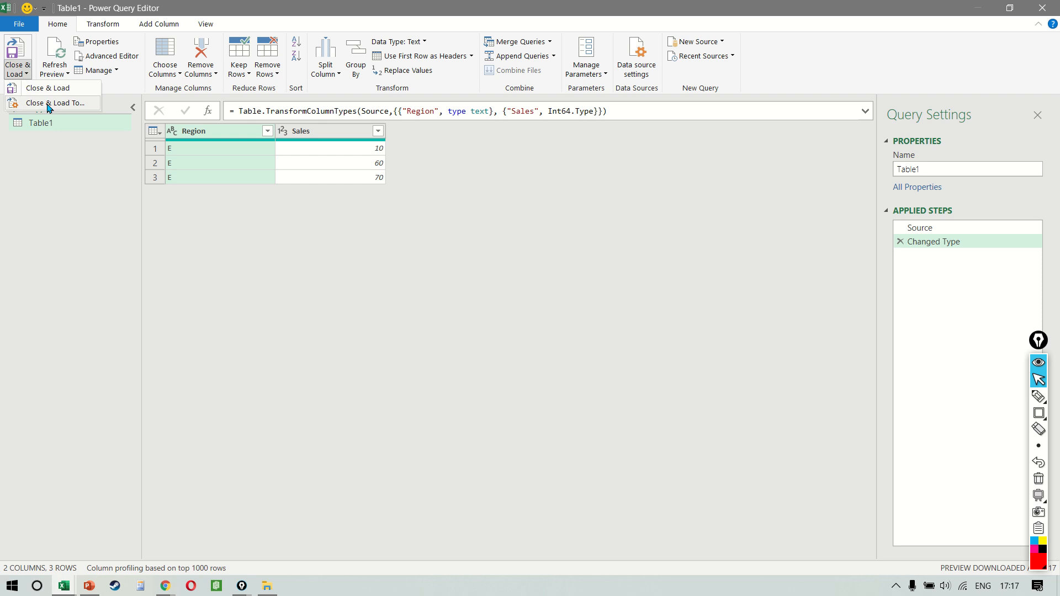
{"action": "mouse_move", "coordinate": [54, 102]}
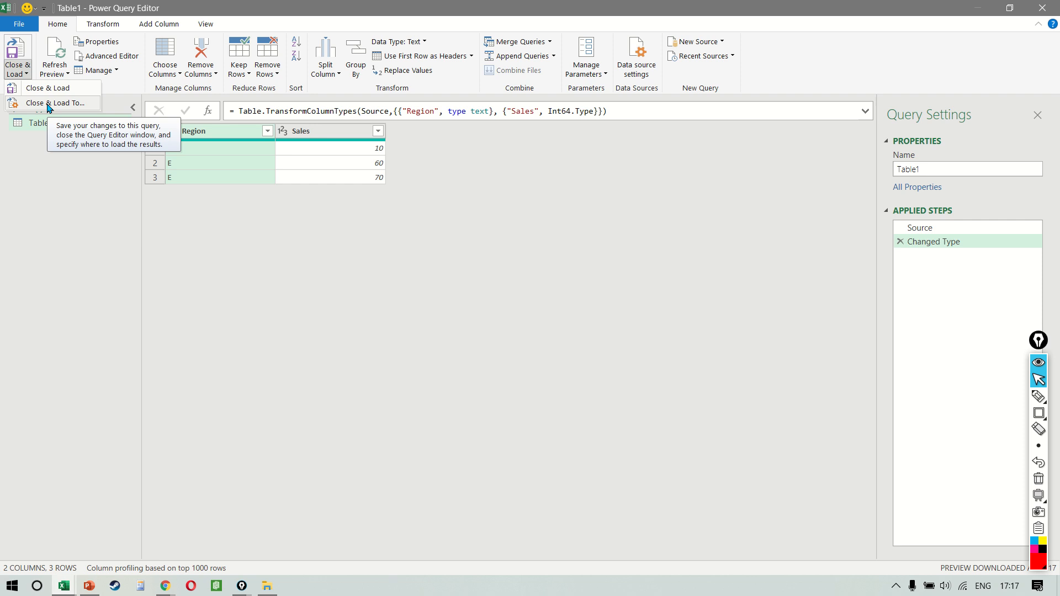
{"action": "left_click", "coordinate": [47, 88]}
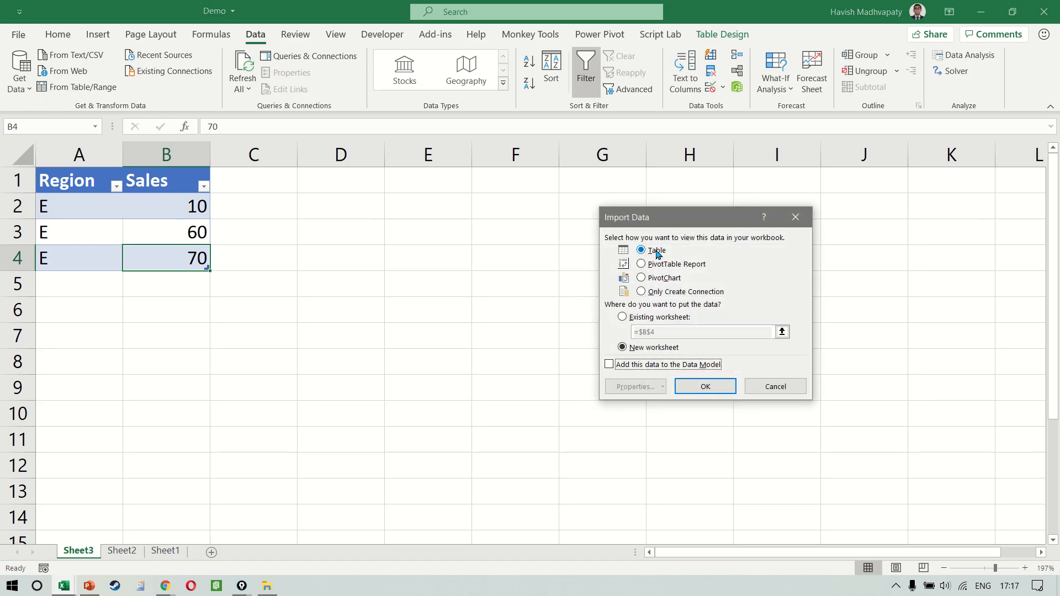
{"action": "left_click", "coordinate": [641, 292]}
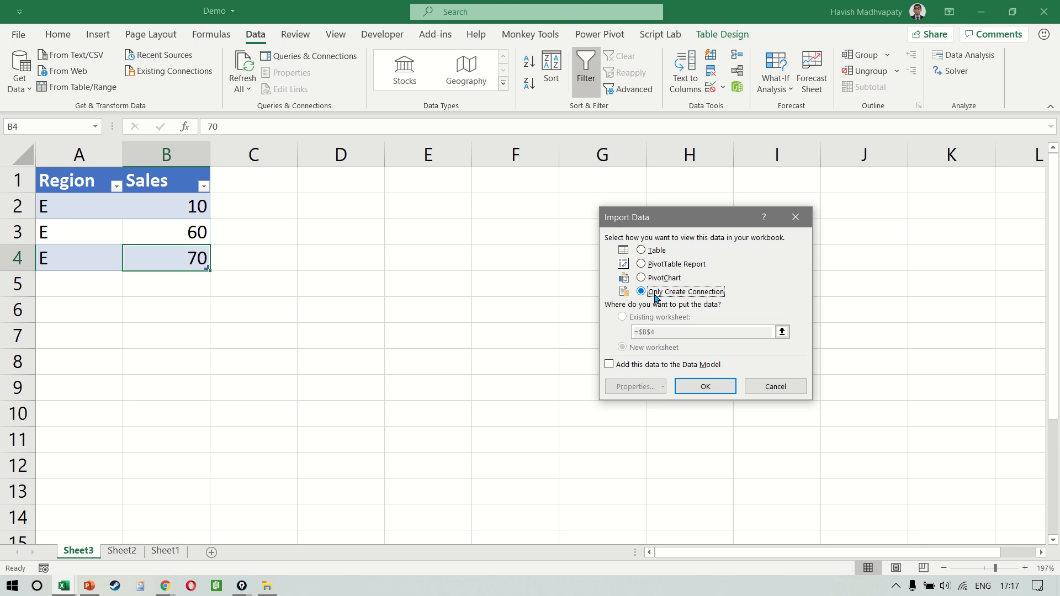
{"action": "mouse_move", "coordinate": [686, 261]}
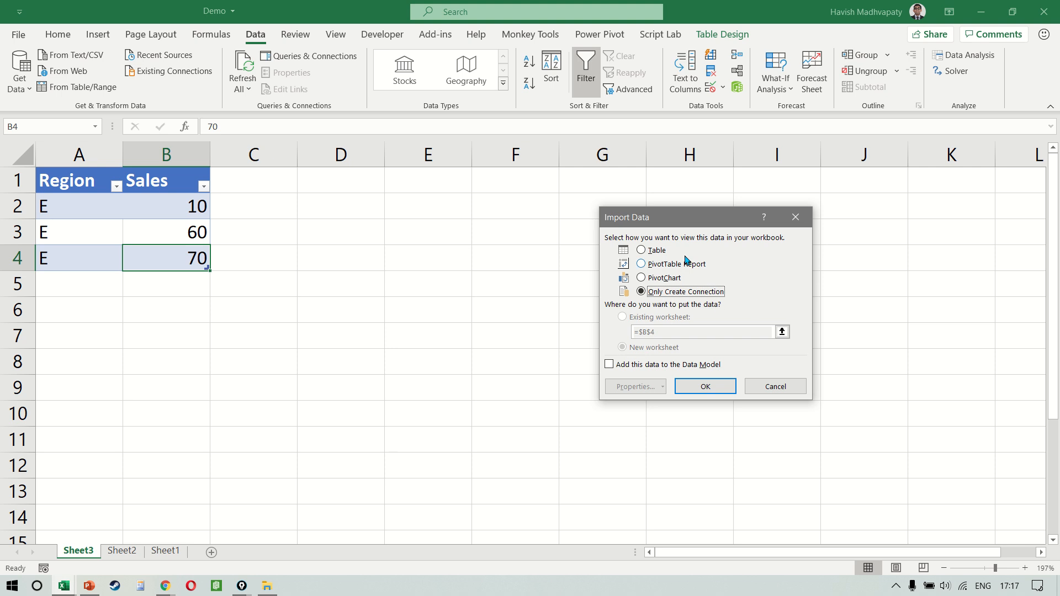
{"action": "left_click", "coordinate": [705, 386]}
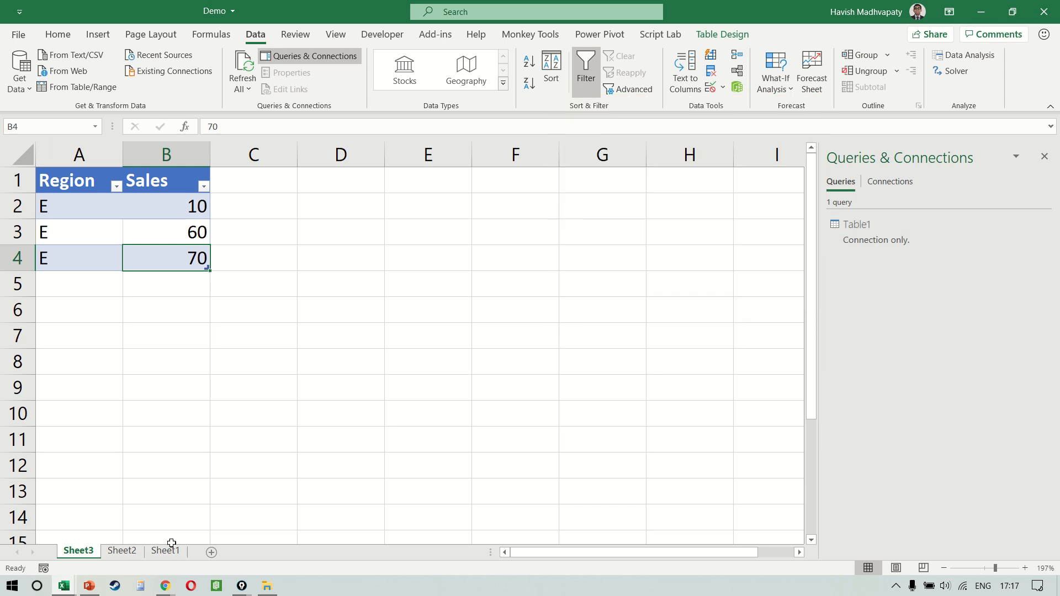
{"action": "mouse_move", "coordinate": [211, 552]}
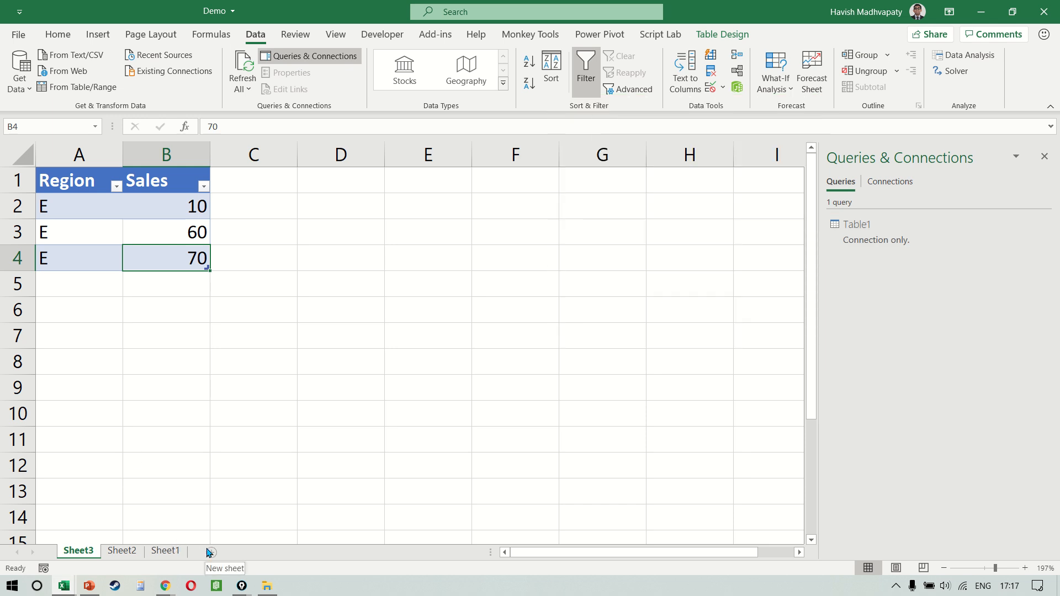
Turn the South table on Sheet2 into query Table2, loaded as connection only
{"action": "left_click", "coordinate": [122, 551]}
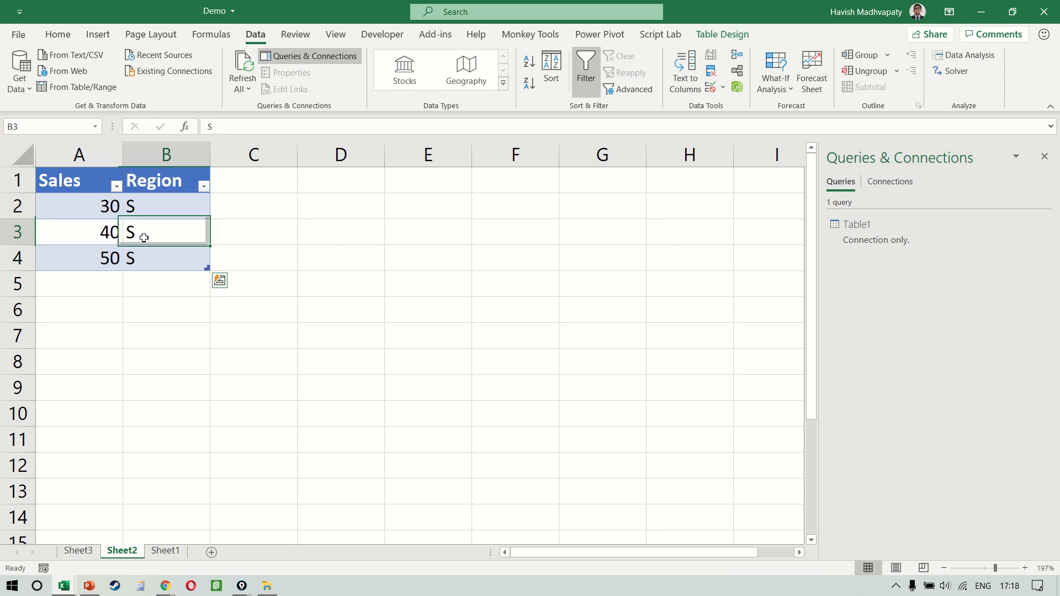
{"action": "left_click", "coordinate": [76, 87]}
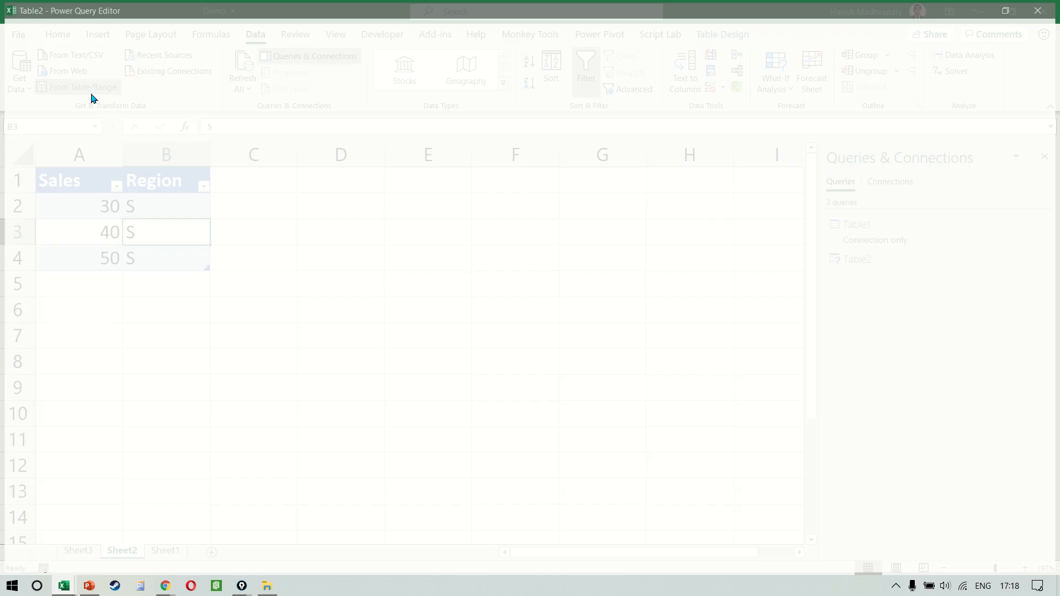
{"action": "left_click", "coordinate": [76, 87]}
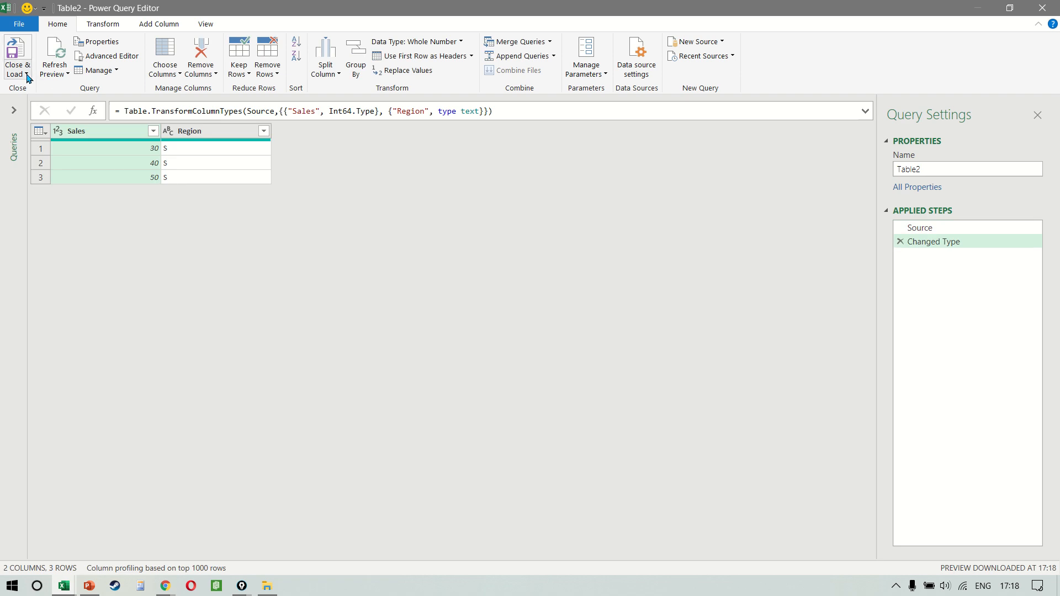
{"action": "left_click", "coordinate": [17, 56]}
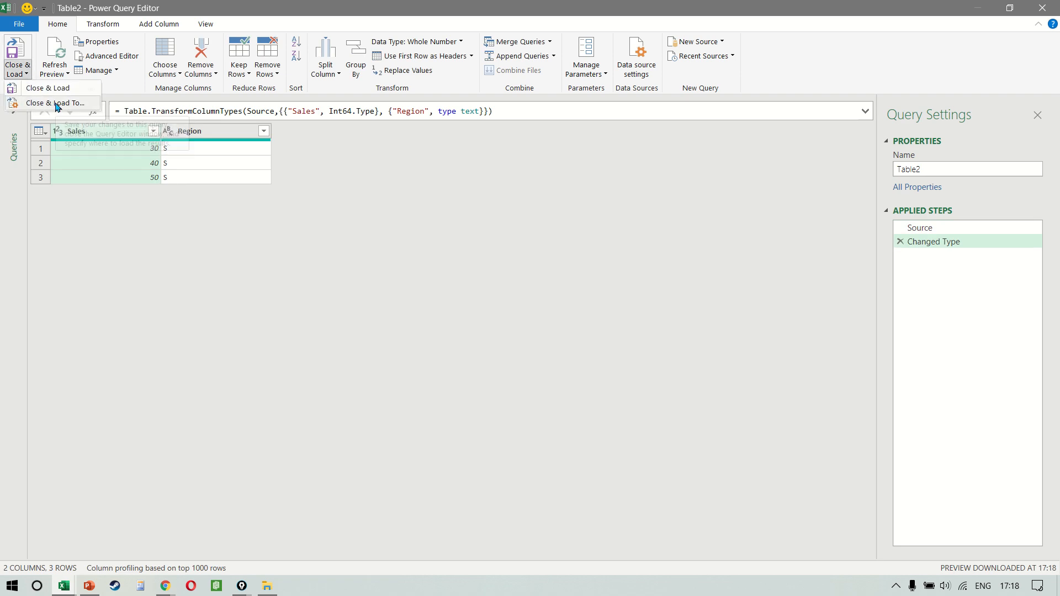
{"action": "left_click", "coordinate": [48, 88]}
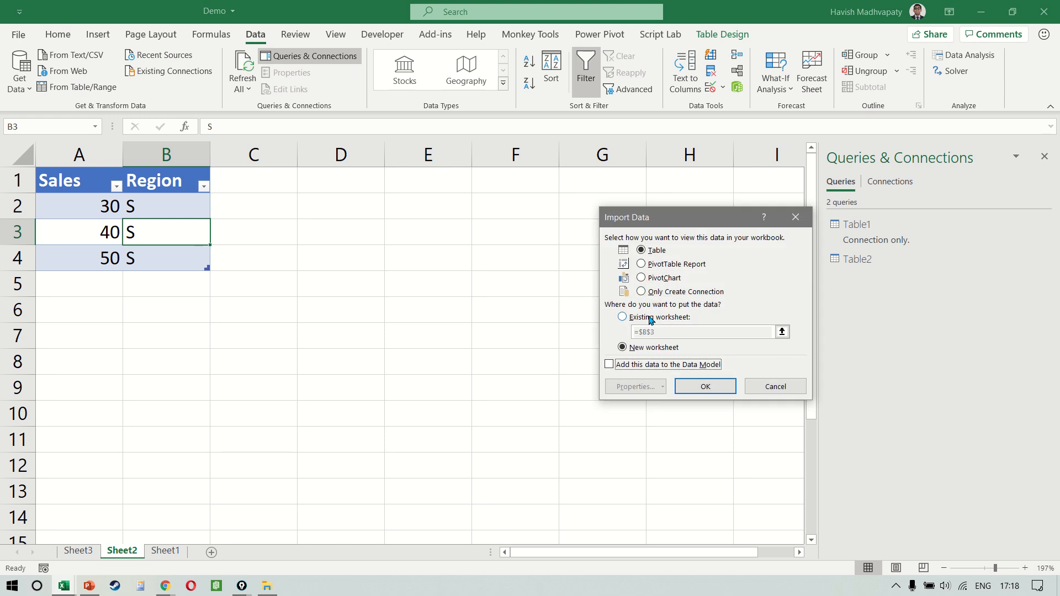
{"action": "left_click", "coordinate": [704, 386]}
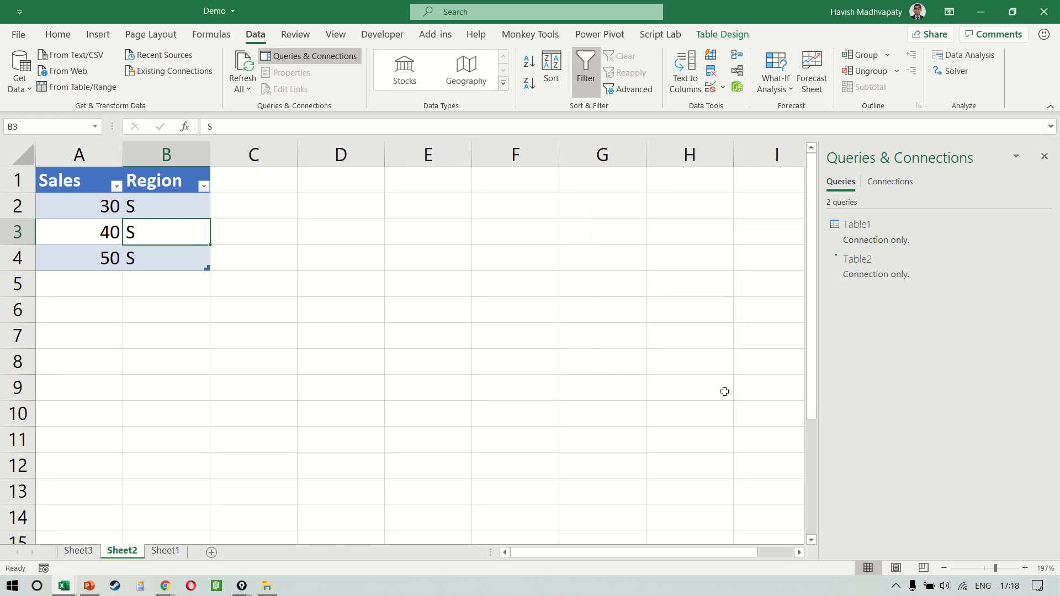
Make Sheet1's North Region/Revenue table into query Table3, loaded as connection only
{"action": "left_click", "coordinate": [166, 551]}
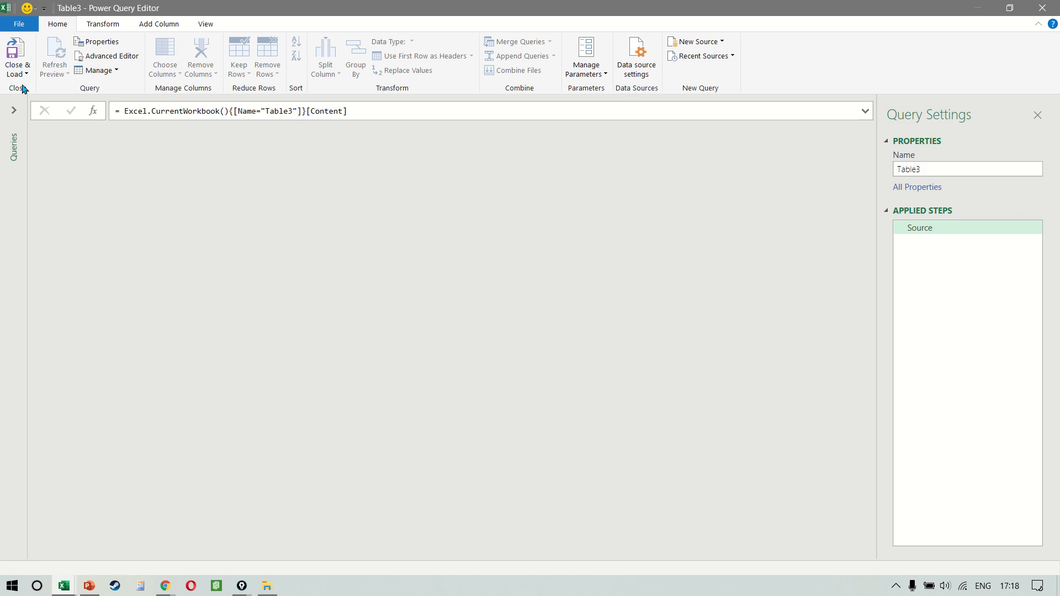
{"action": "left_click", "coordinate": [55, 55]}
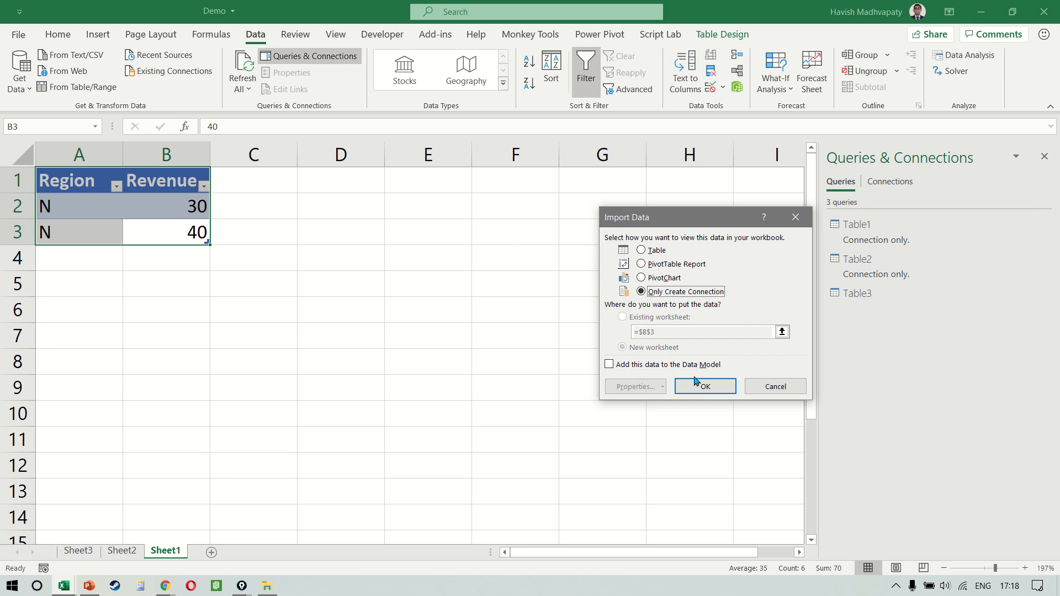
{"action": "left_click", "coordinate": [705, 387]}
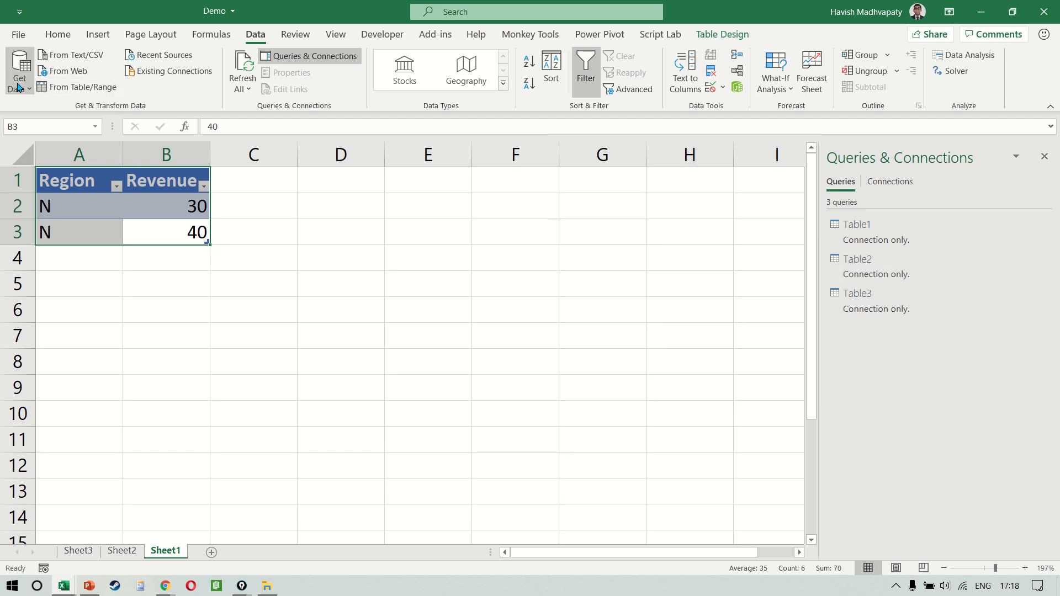
Launch the Power Query Editor from Get Data and view the Table2 and Table1 queries
{"action": "left_click", "coordinate": [19, 72]}
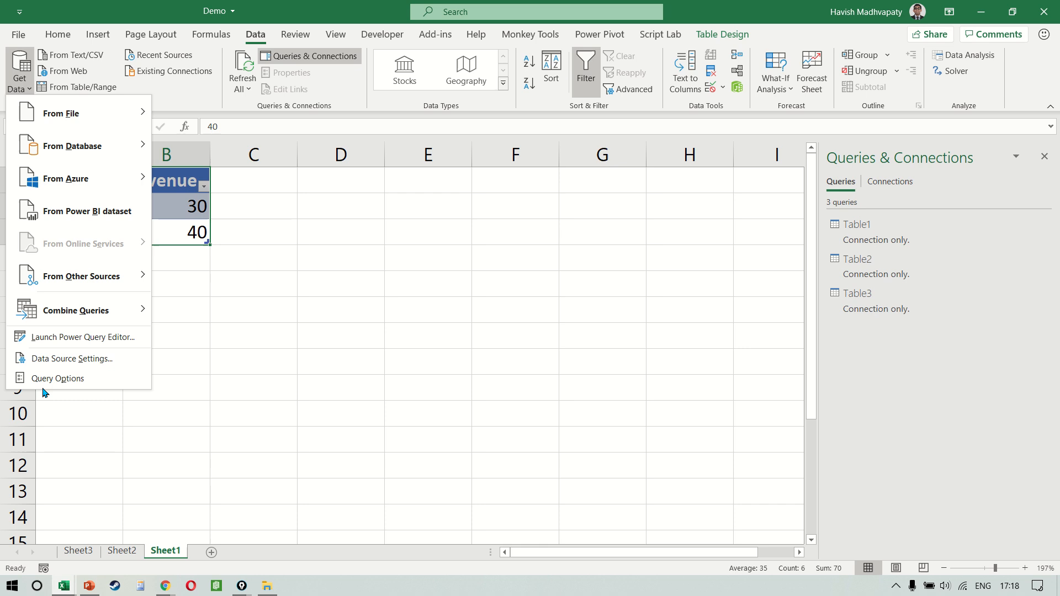
{"action": "mouse_move", "coordinate": [74, 344]}
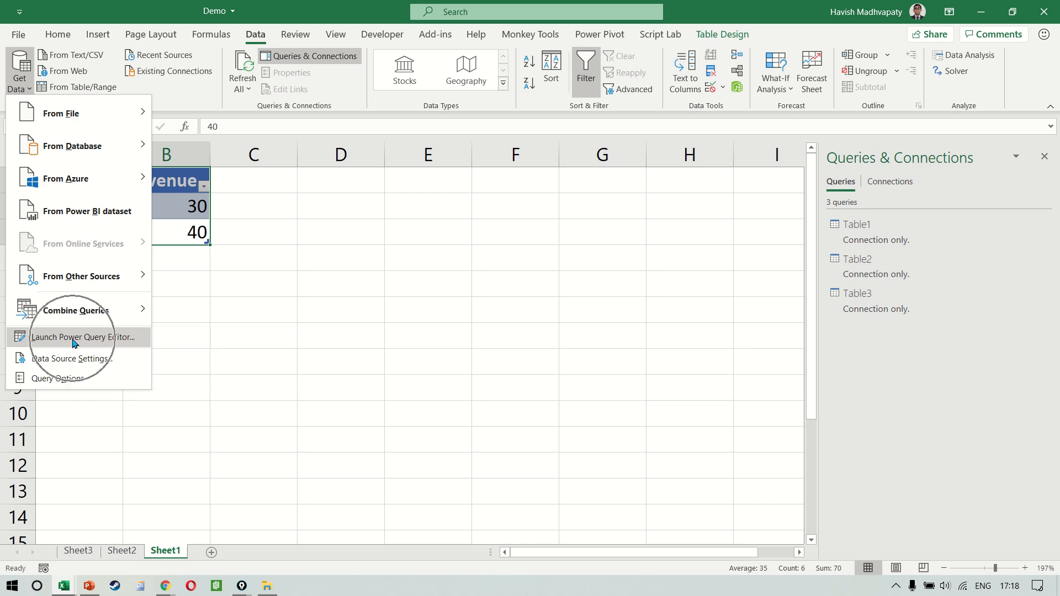
{"action": "left_click", "coordinate": [73, 337]}
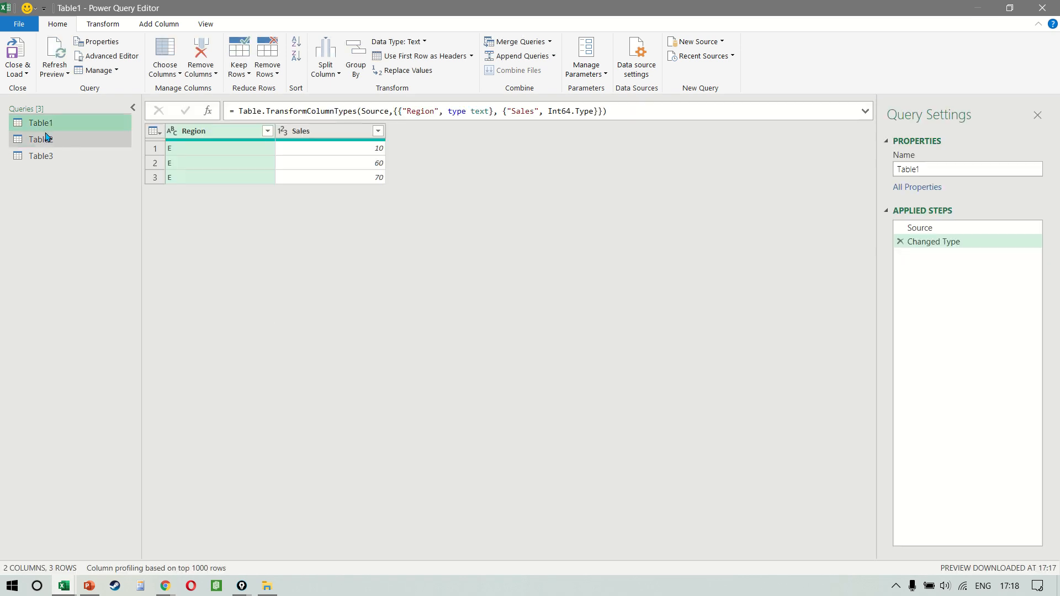
{"action": "left_click", "coordinate": [41, 139]}
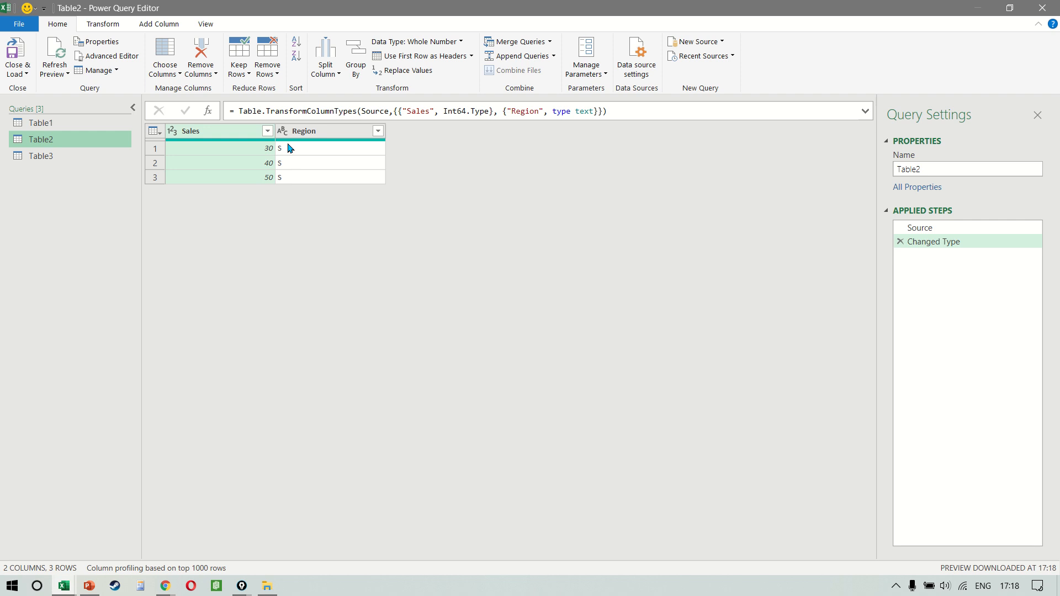
{"action": "mouse_move", "coordinate": [71, 128]}
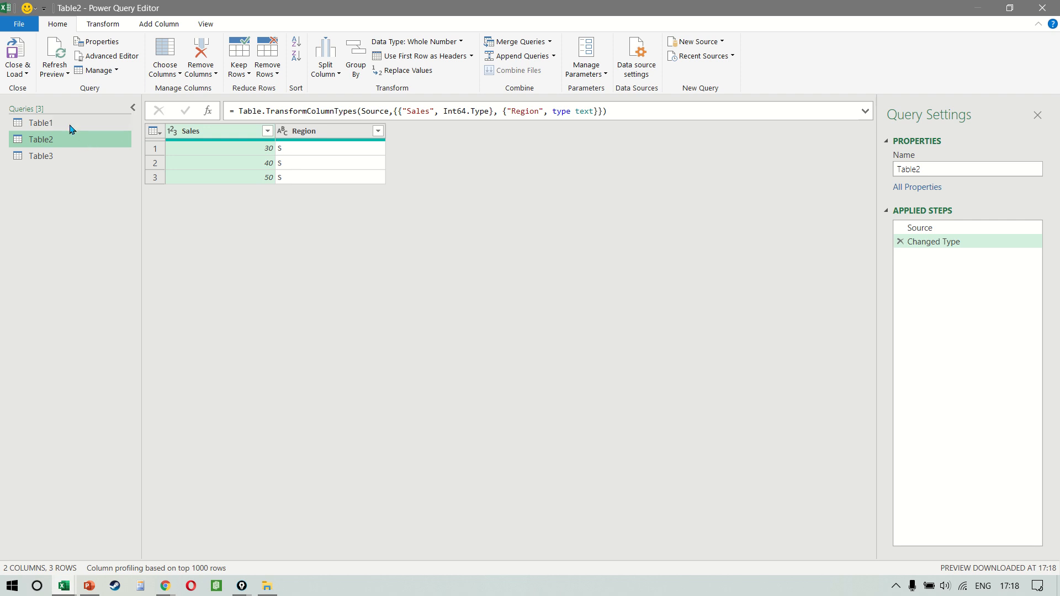
{"action": "left_click", "coordinate": [41, 123]}
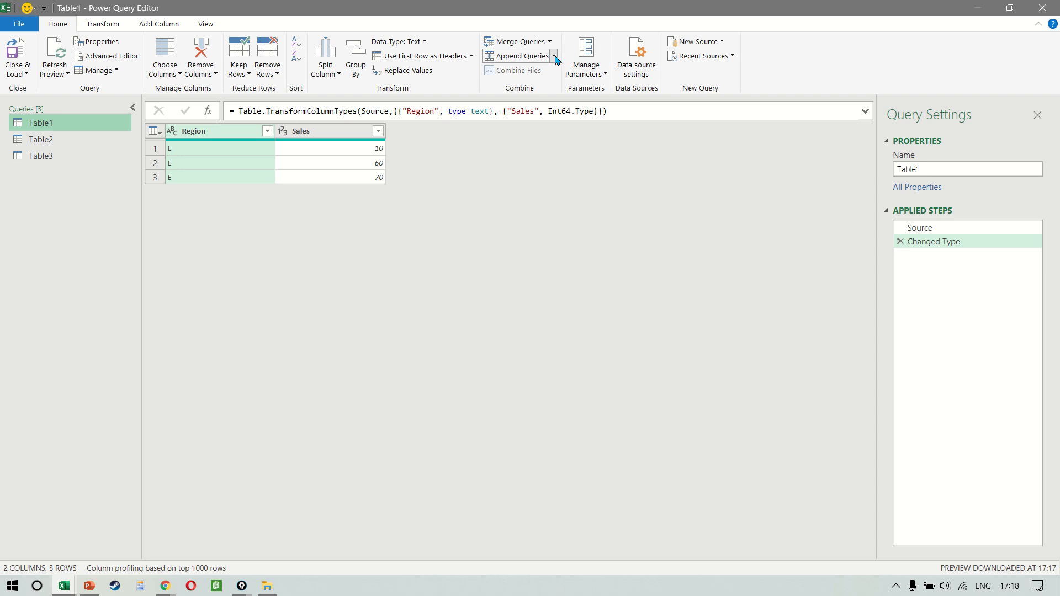
{"action": "left_click", "coordinate": [554, 56]}
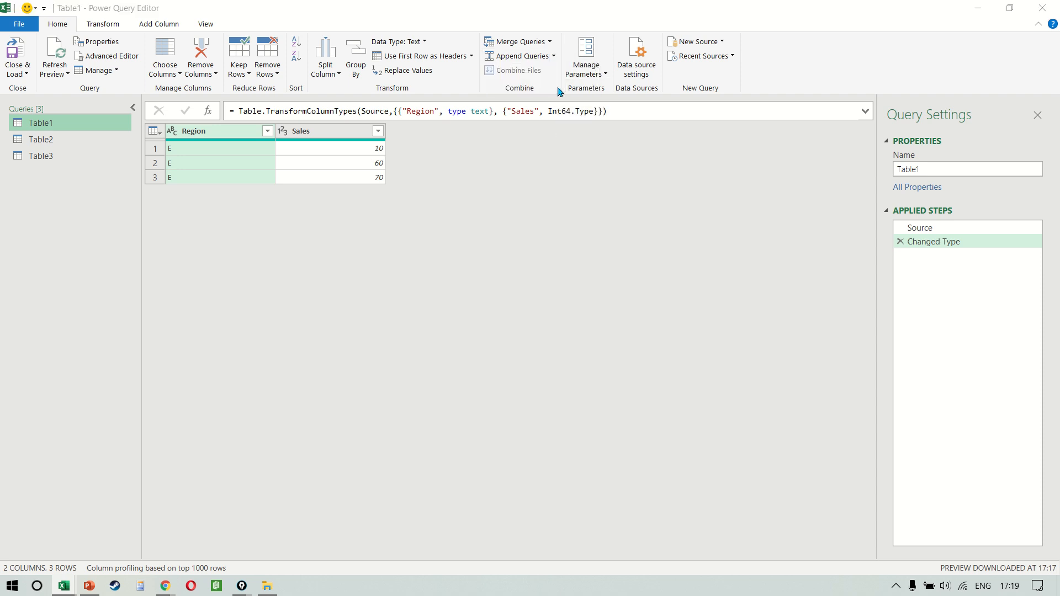
Append Table1, Table2 and Table3 as new query Append1 using Three or more tables
{"action": "left_click", "coordinate": [518, 56]}
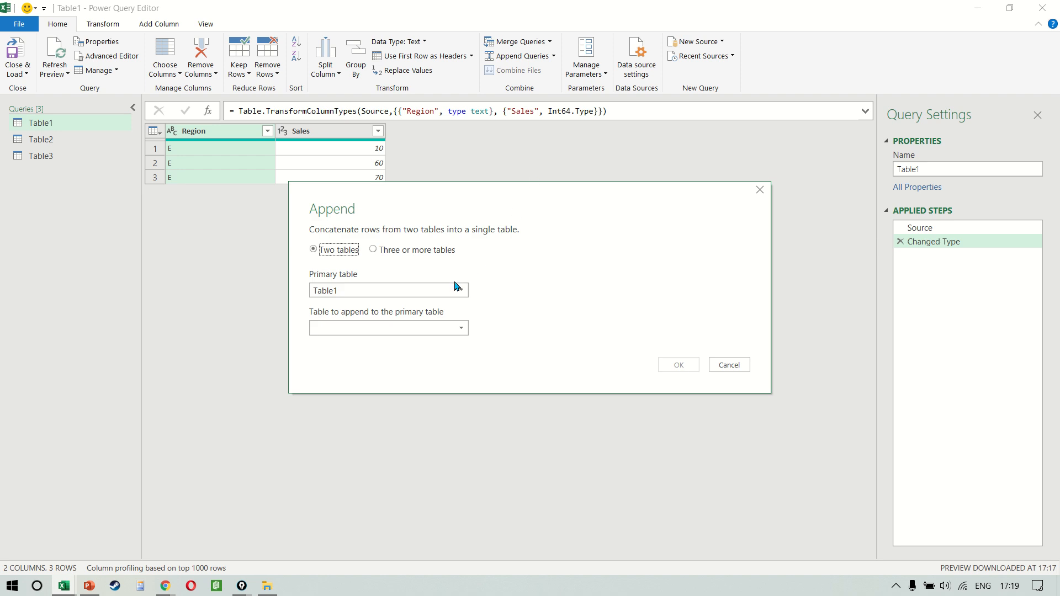
{"action": "left_click", "coordinate": [461, 328]}
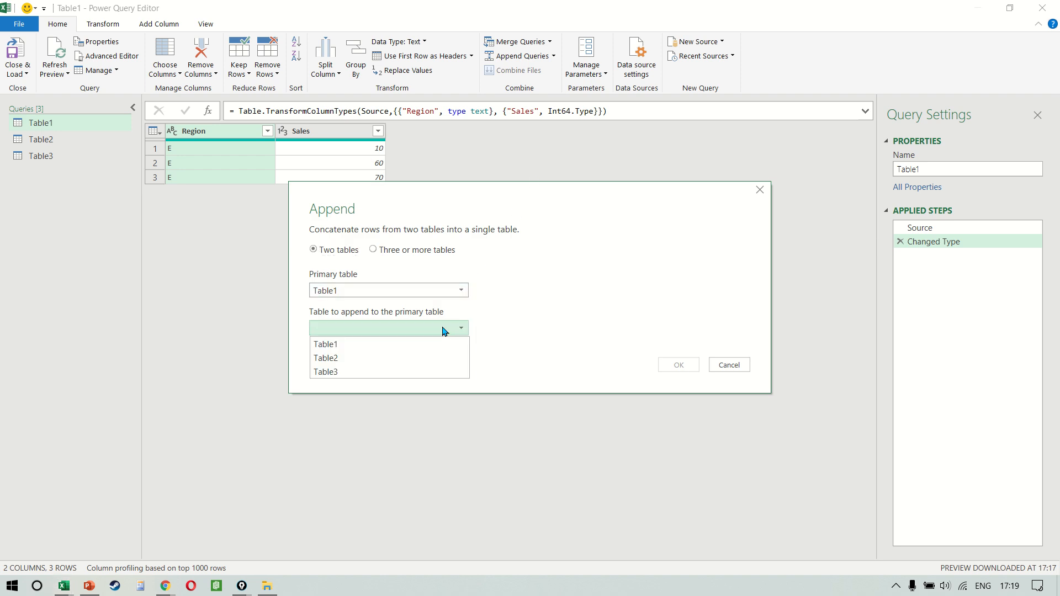
{"action": "left_click", "coordinate": [325, 358]}
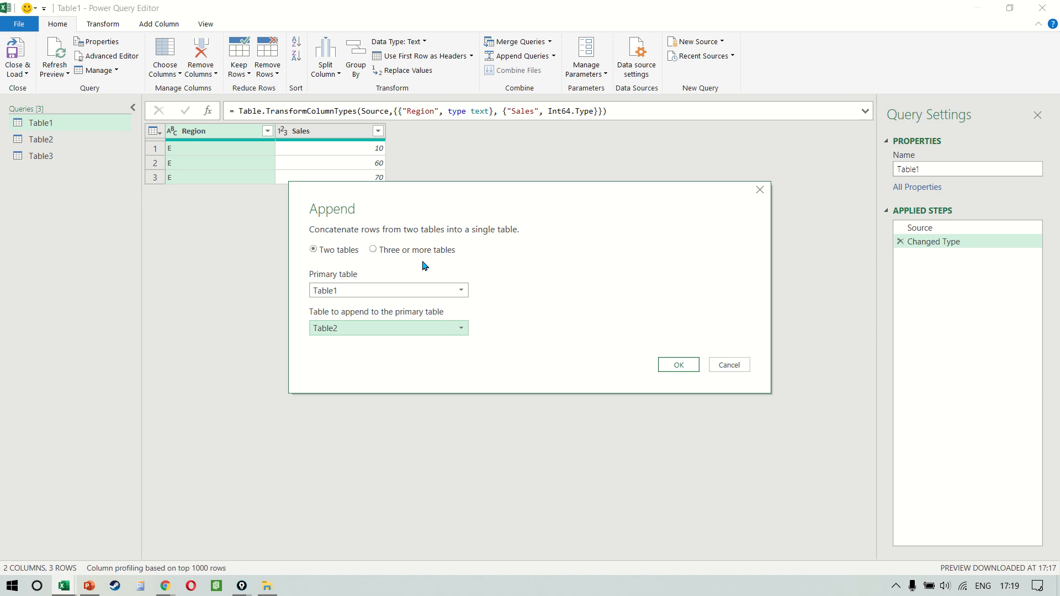
{"action": "left_click", "coordinate": [373, 251]}
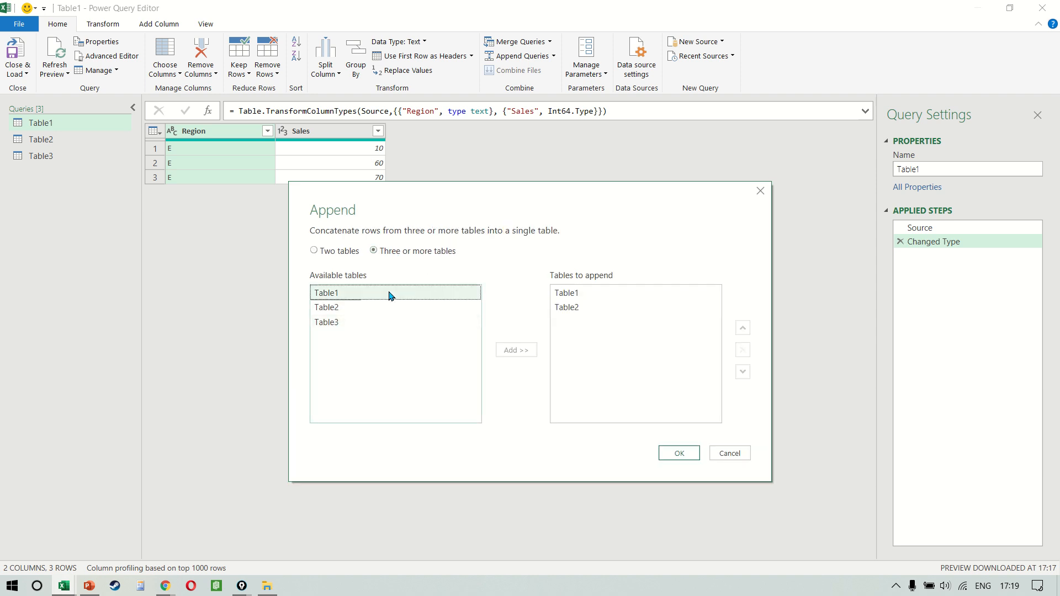
{"action": "left_click", "coordinate": [326, 322]}
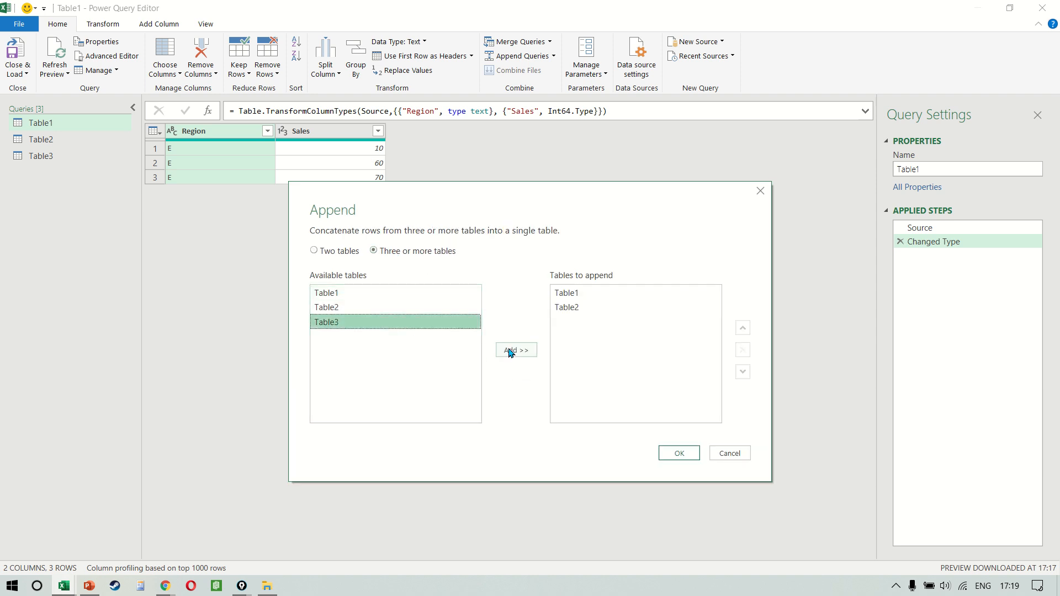
{"action": "left_click", "coordinate": [515, 351]}
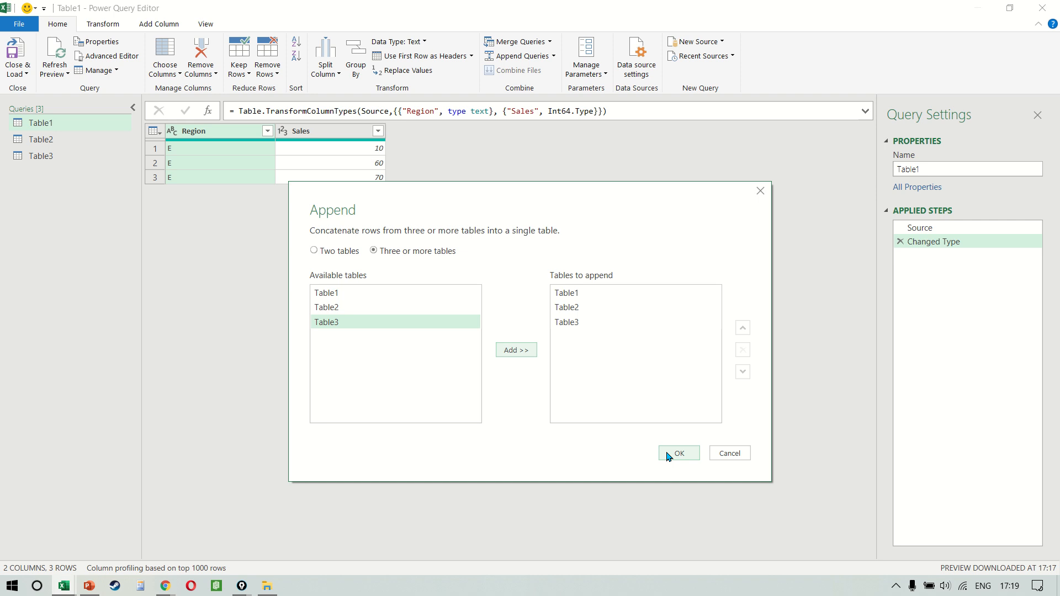
{"action": "left_click", "coordinate": [678, 453]}
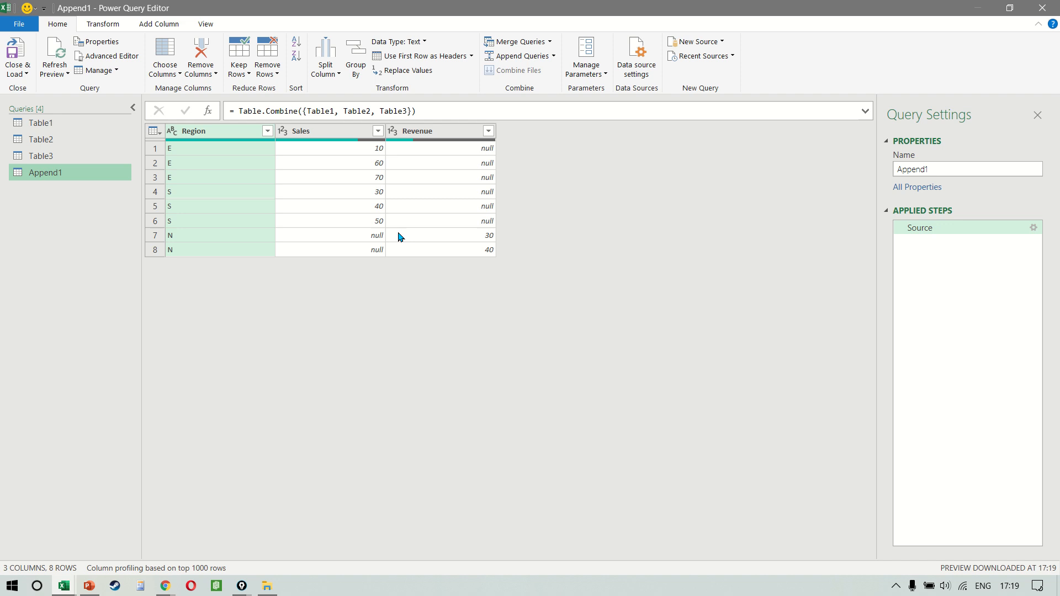
{"action": "left_click", "coordinate": [332, 192]}
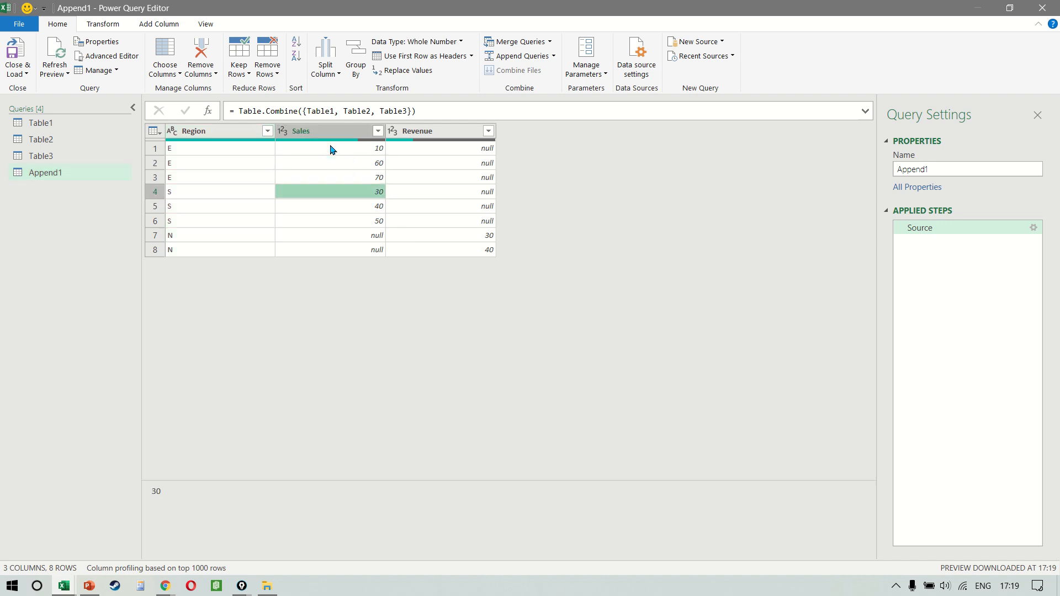
{"action": "left_click", "coordinate": [219, 148]}
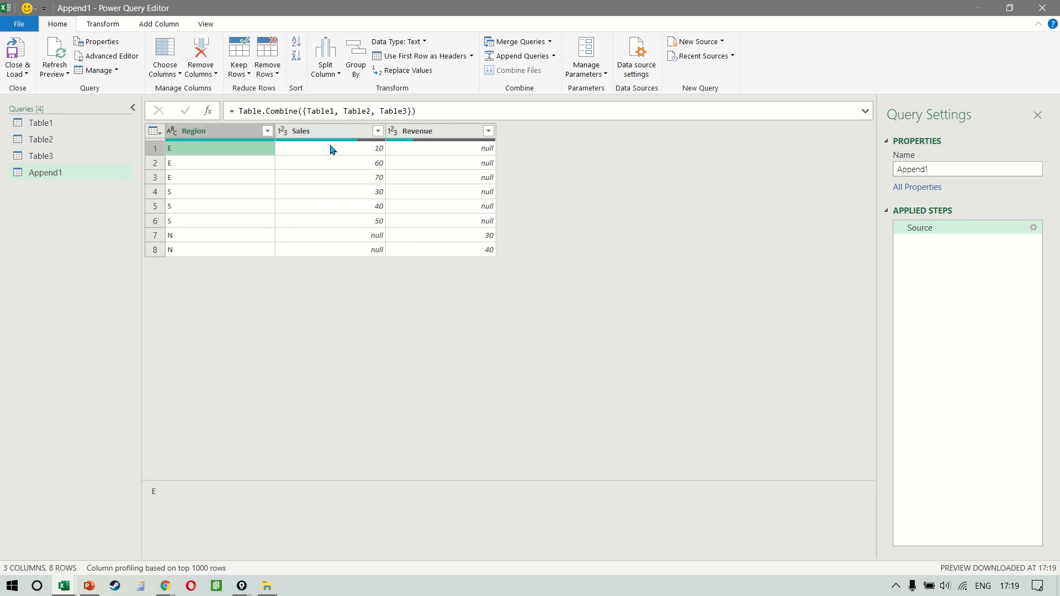
{"action": "left_click", "coordinate": [331, 148]}
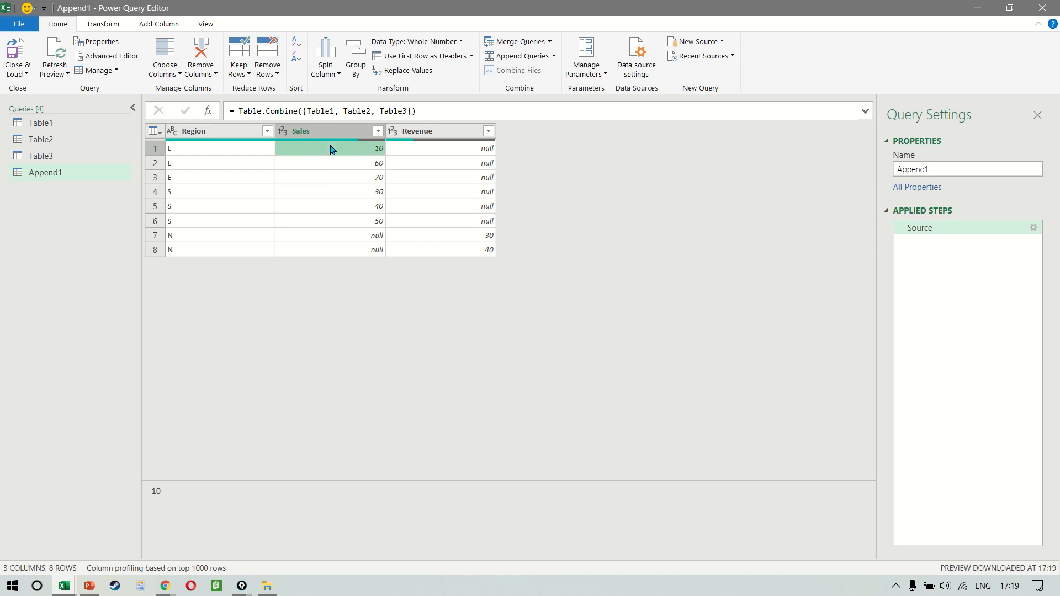
{"action": "left_click", "coordinate": [41, 140]}
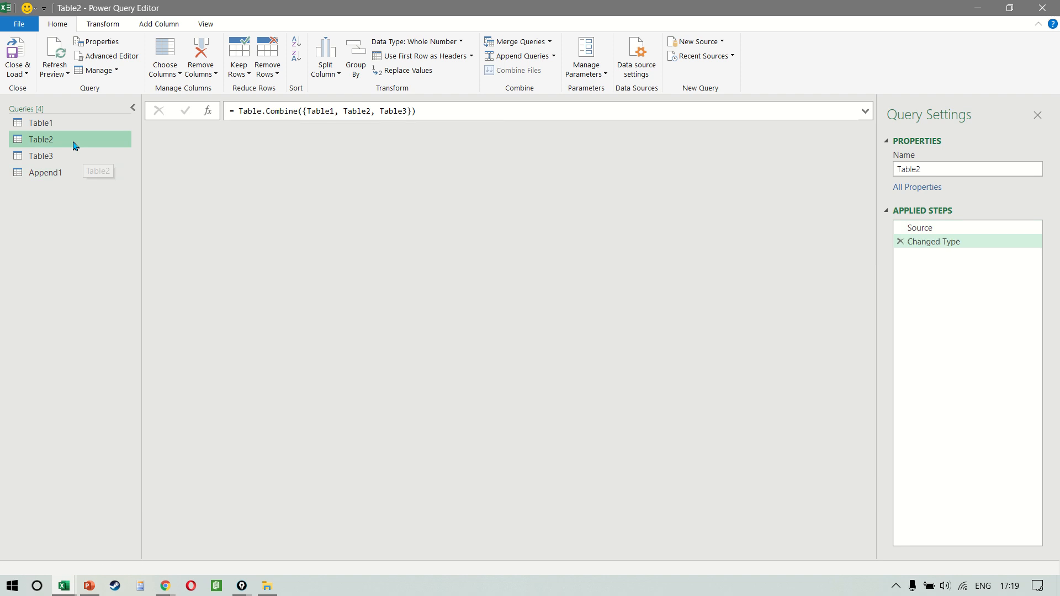
{"action": "left_click", "coordinate": [41, 139]}
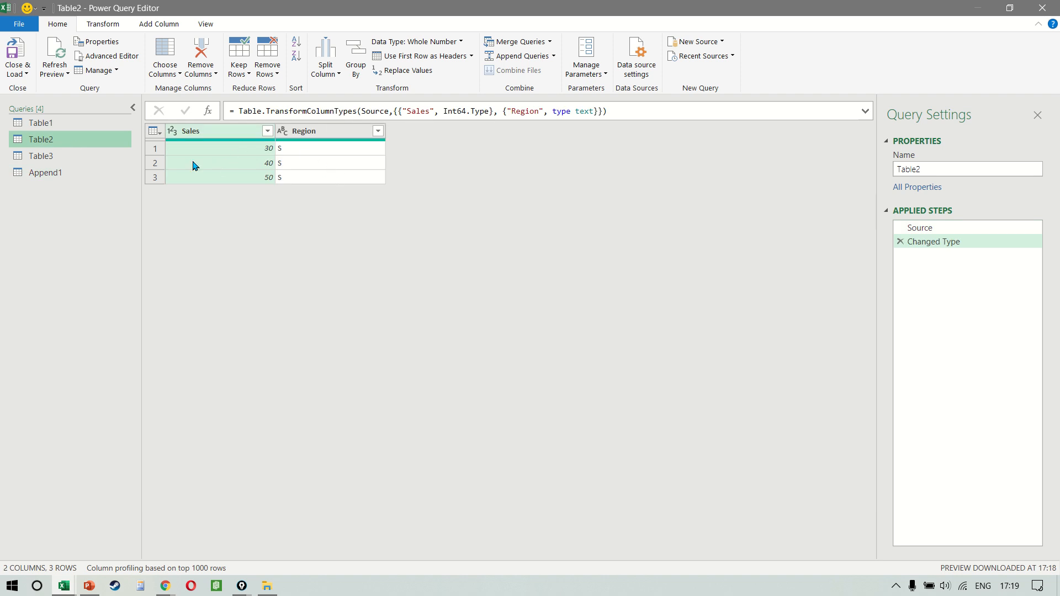
{"action": "left_click", "coordinate": [45, 173]}
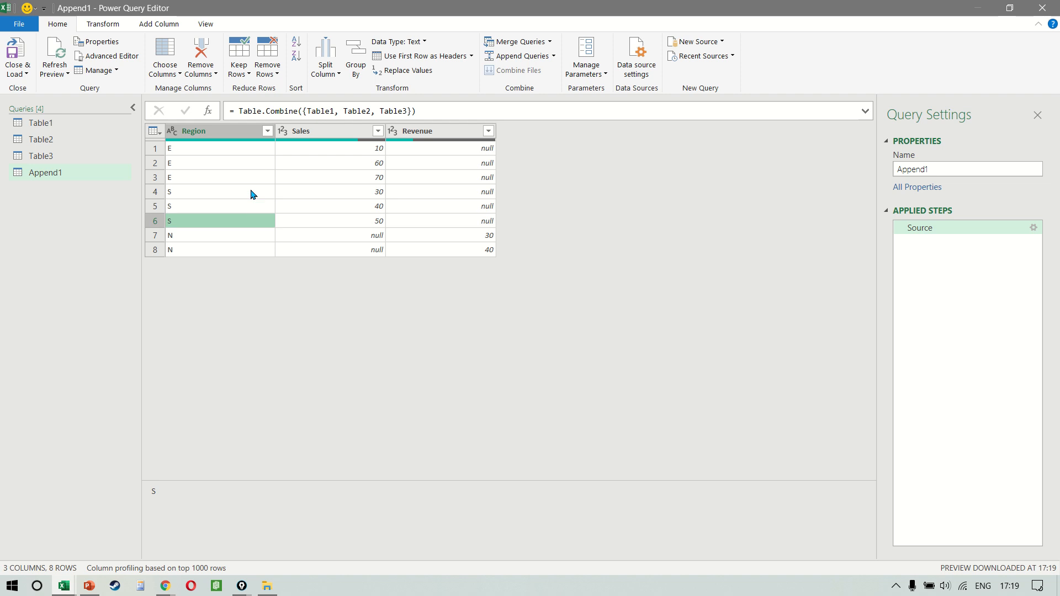
{"action": "left_click", "coordinate": [331, 221]}
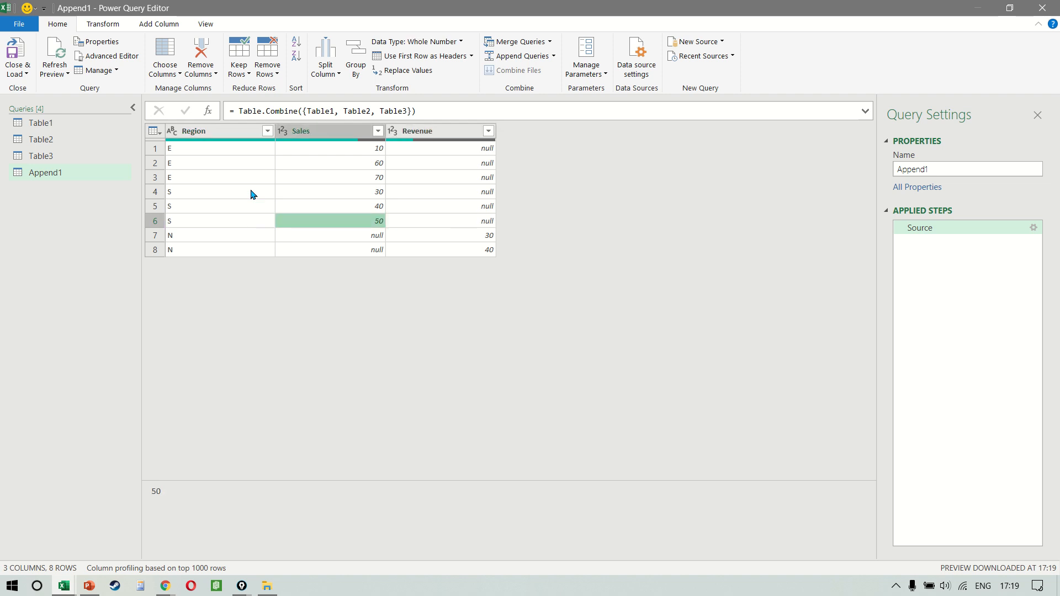
{"action": "left_click", "coordinate": [331, 235]}
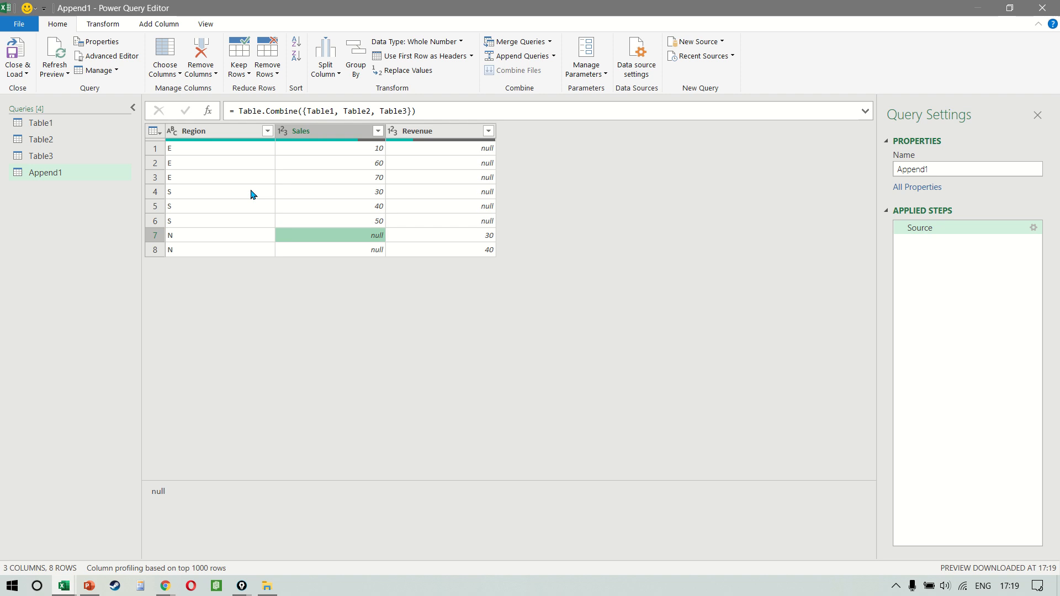
{"action": "left_click", "coordinate": [440, 235]}
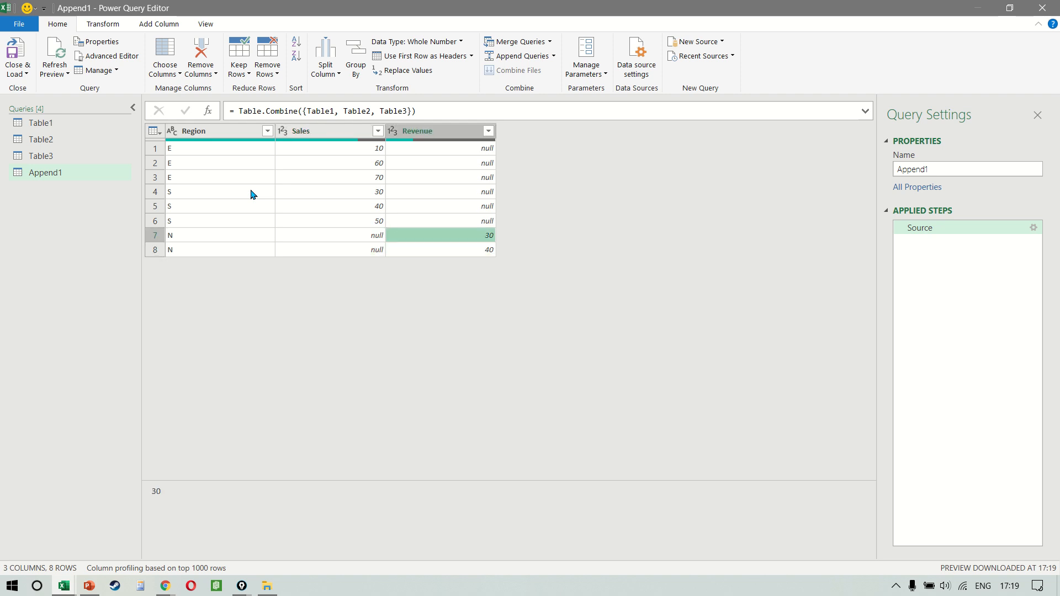
{"action": "left_click", "coordinate": [440, 147]}
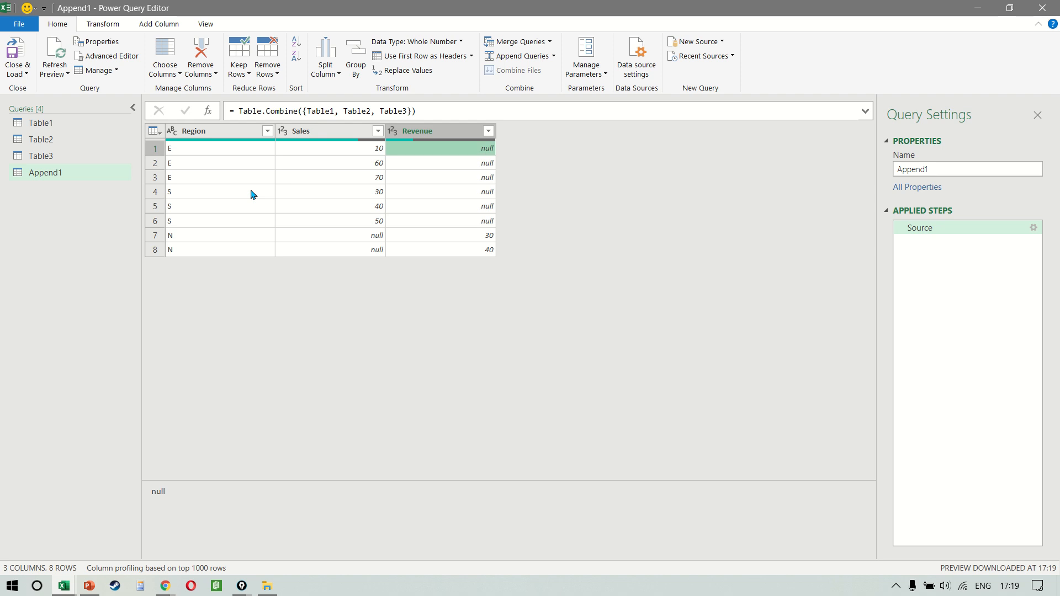
{"action": "left_click", "coordinate": [331, 177]}
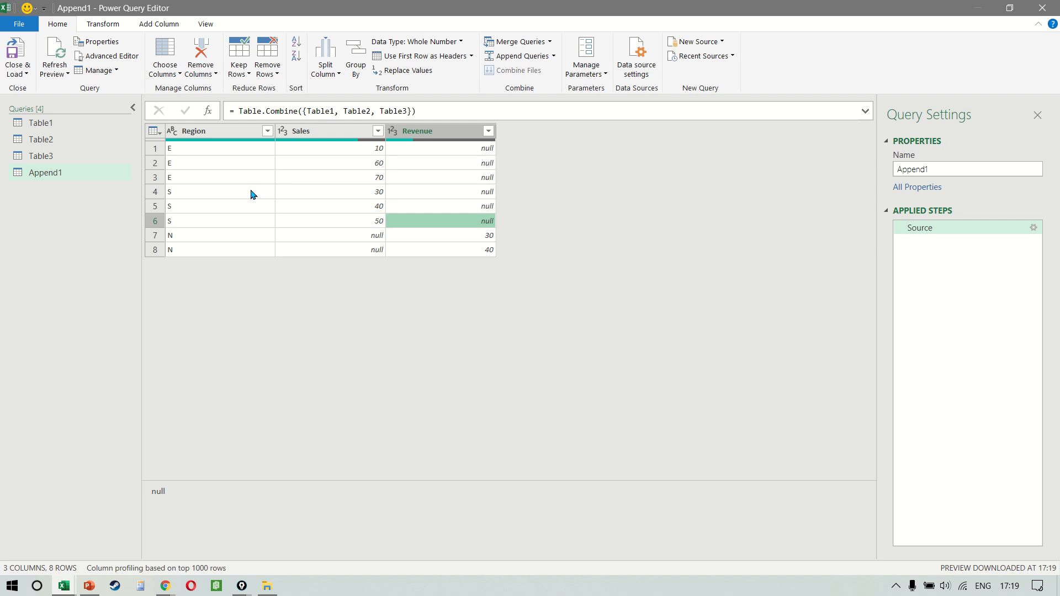
{"action": "left_click", "coordinate": [331, 178]}
{"action": "type", "text": " Old"}
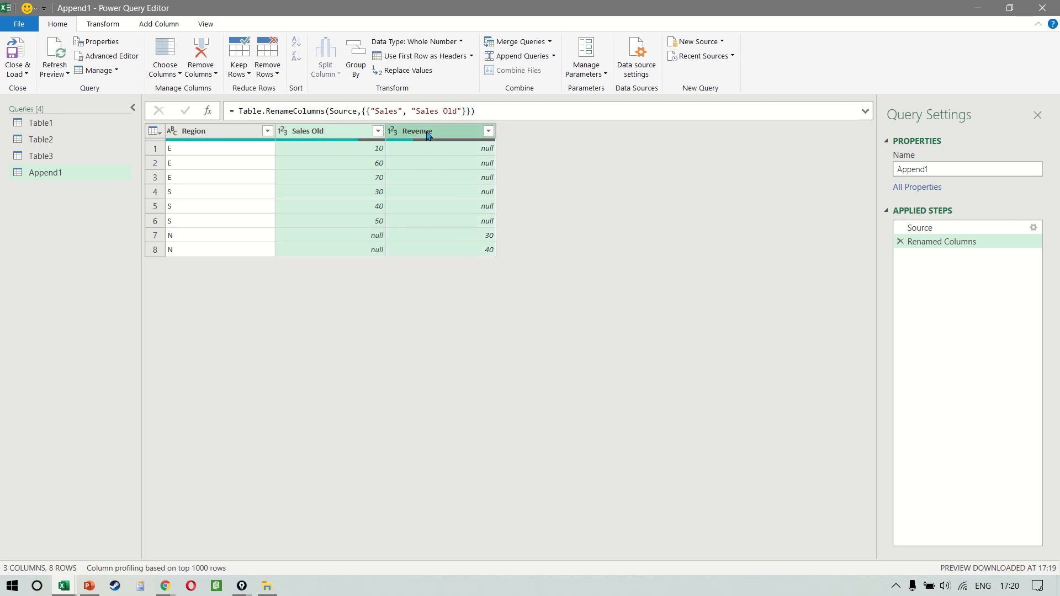
Merge the Sales Old and Revenue columns into a new Merged column with no separator
{"action": "left_click", "coordinate": [158, 23]}
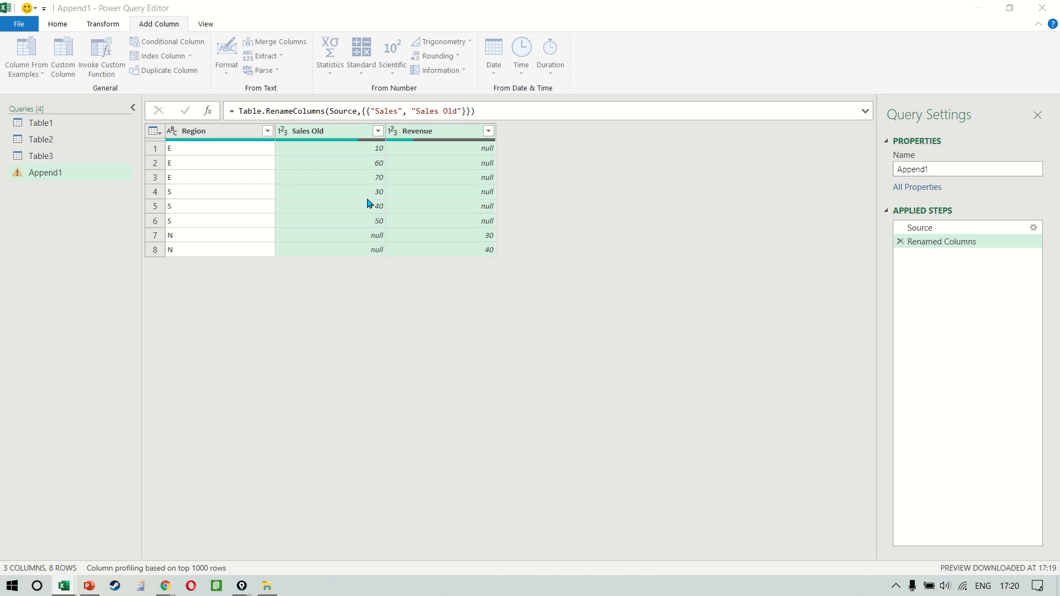
{"action": "left_click", "coordinate": [278, 41]}
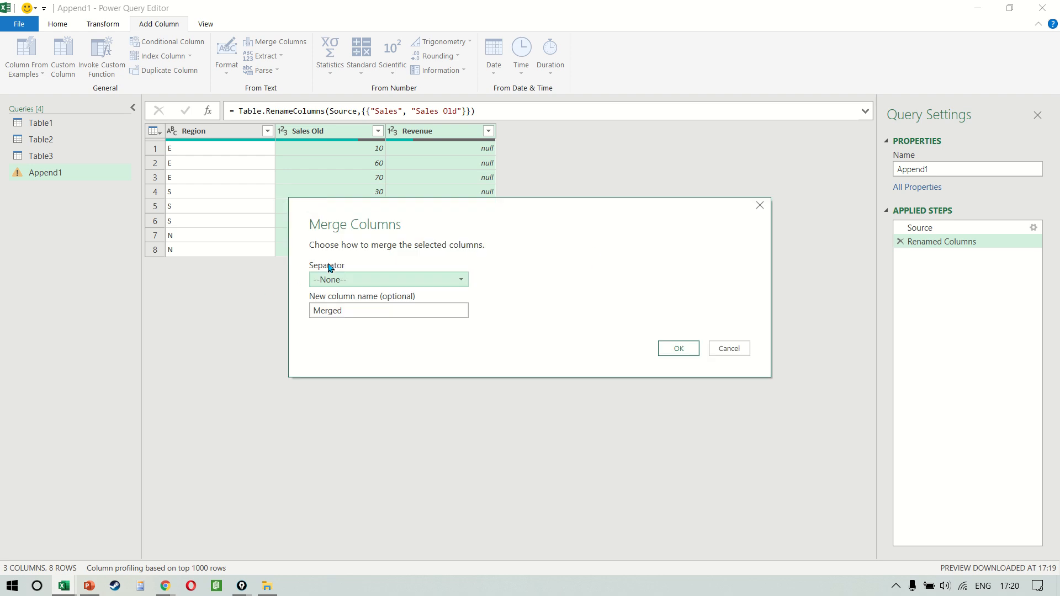
{"action": "mouse_move", "coordinate": [425, 212]}
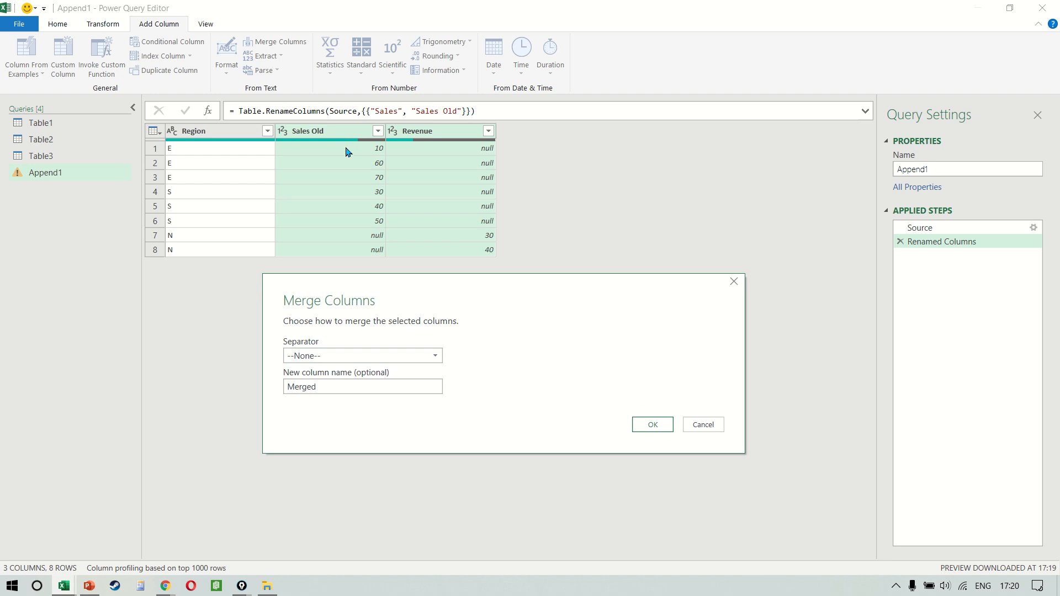
{"action": "mouse_move", "coordinate": [424, 220]}
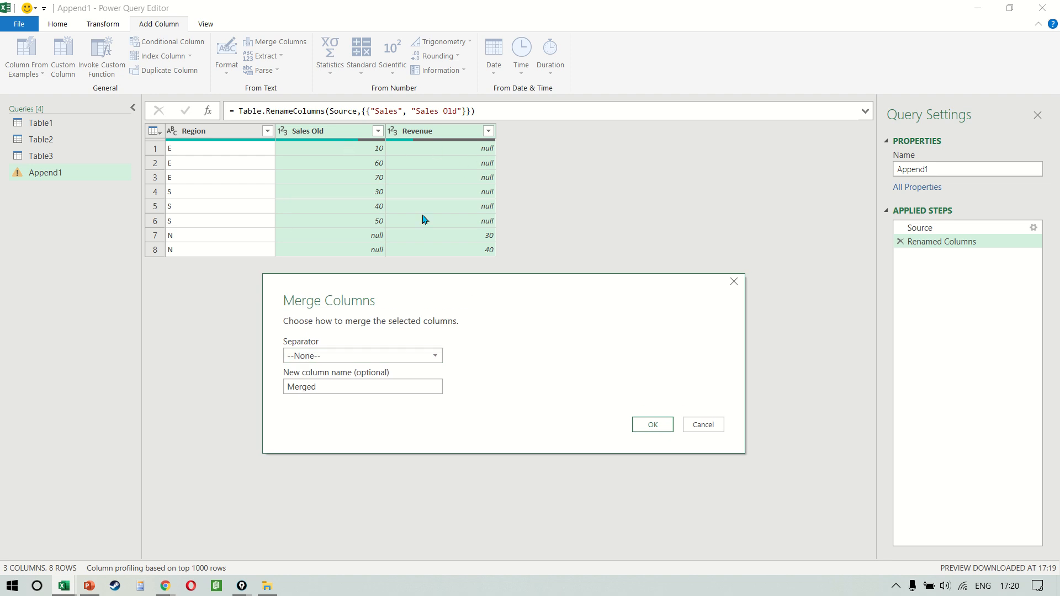
{"action": "mouse_move", "coordinate": [475, 255]}
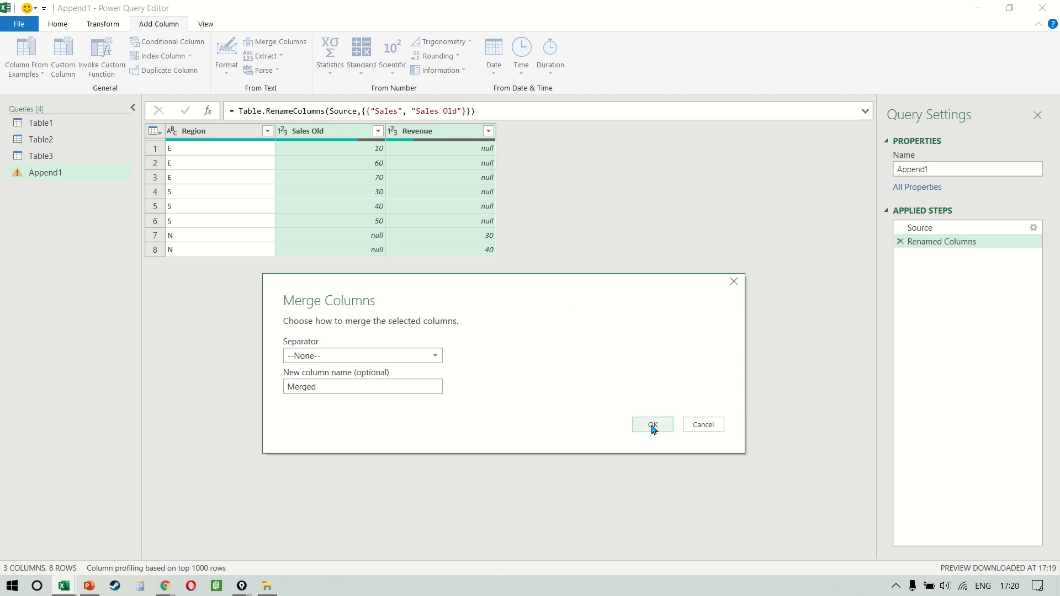
{"action": "left_click", "coordinate": [651, 425]}
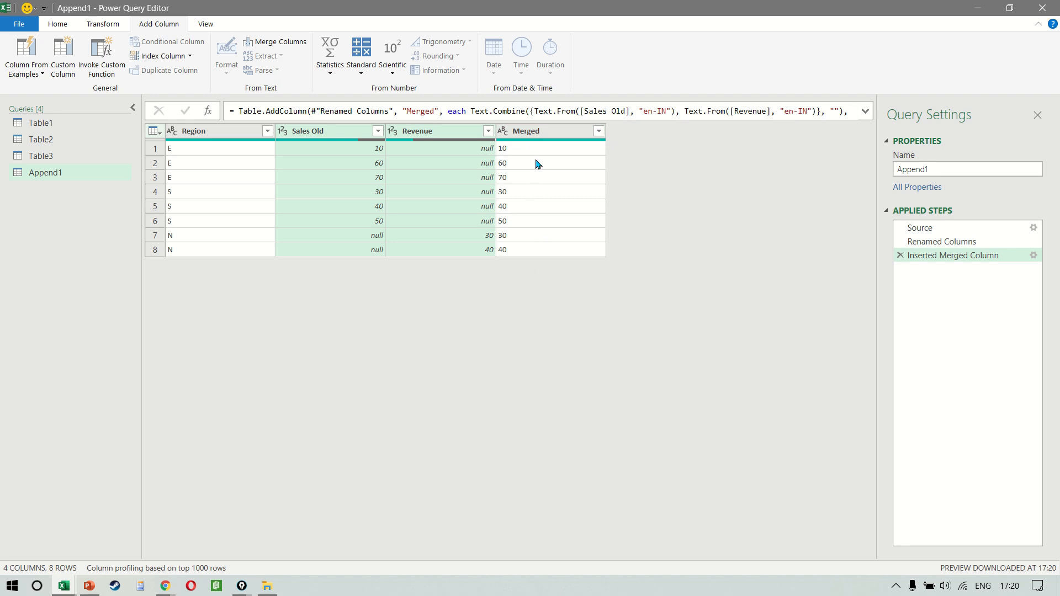
{"action": "mouse_move", "coordinate": [553, 134]}
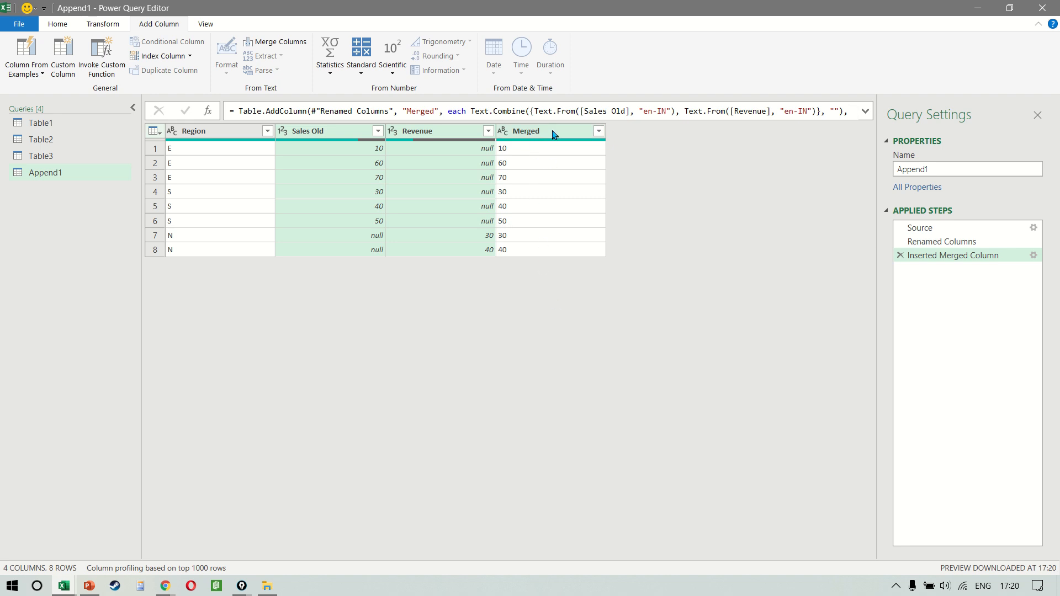
Rename Merged to Sales, remove Sales Old and Revenue, and load Append1 to Sheet6
{"action": "double_click", "coordinate": [526, 130]}
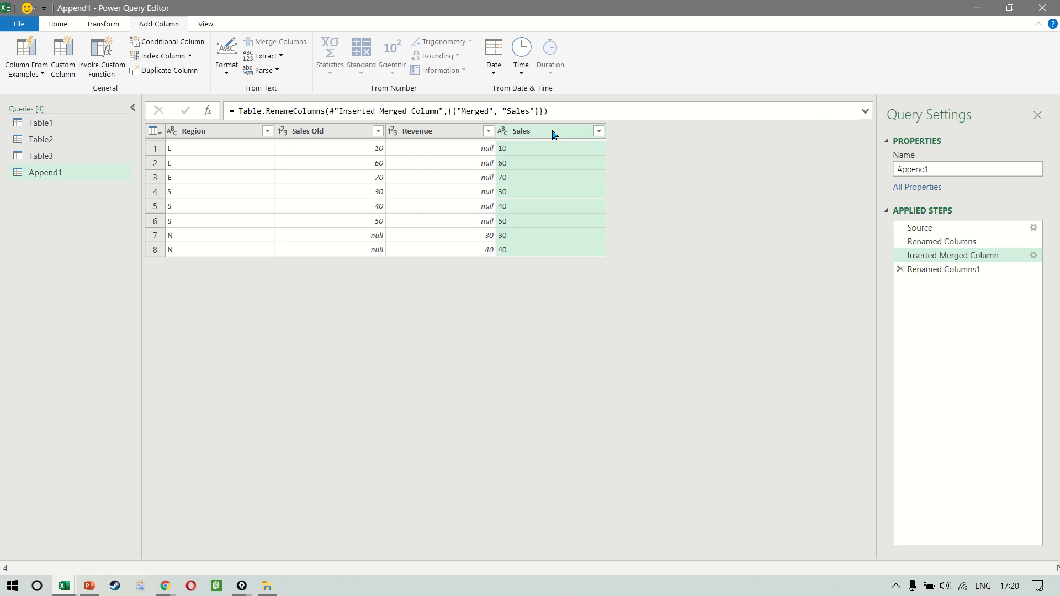
{"action": "left_click", "coordinate": [945, 269]}
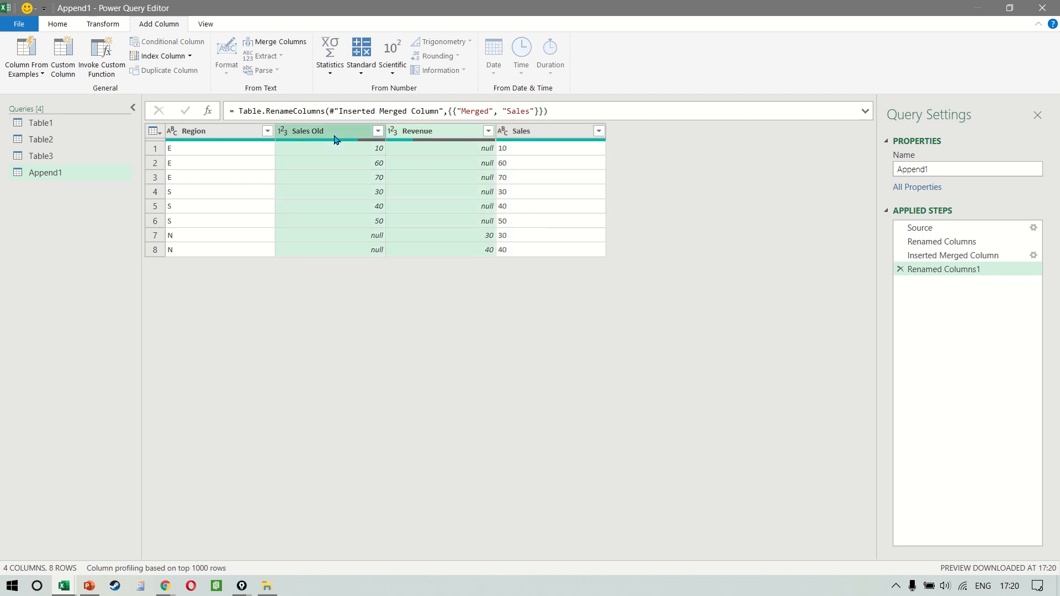
{"action": "right_click", "coordinate": [329, 131]}
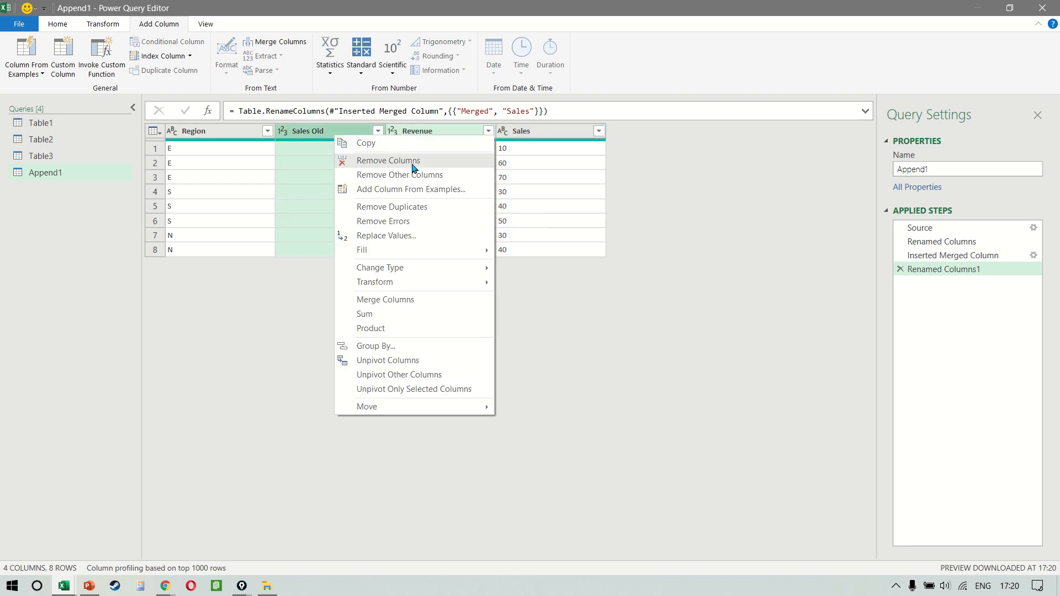
{"action": "left_click", "coordinate": [388, 160]}
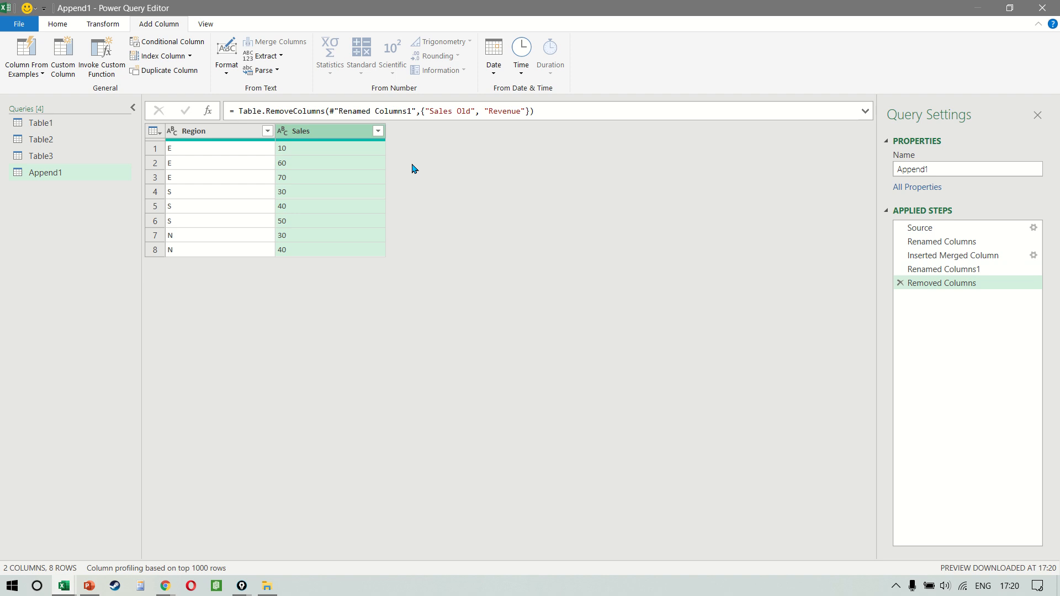
{"action": "left_click", "coordinate": [58, 24]}
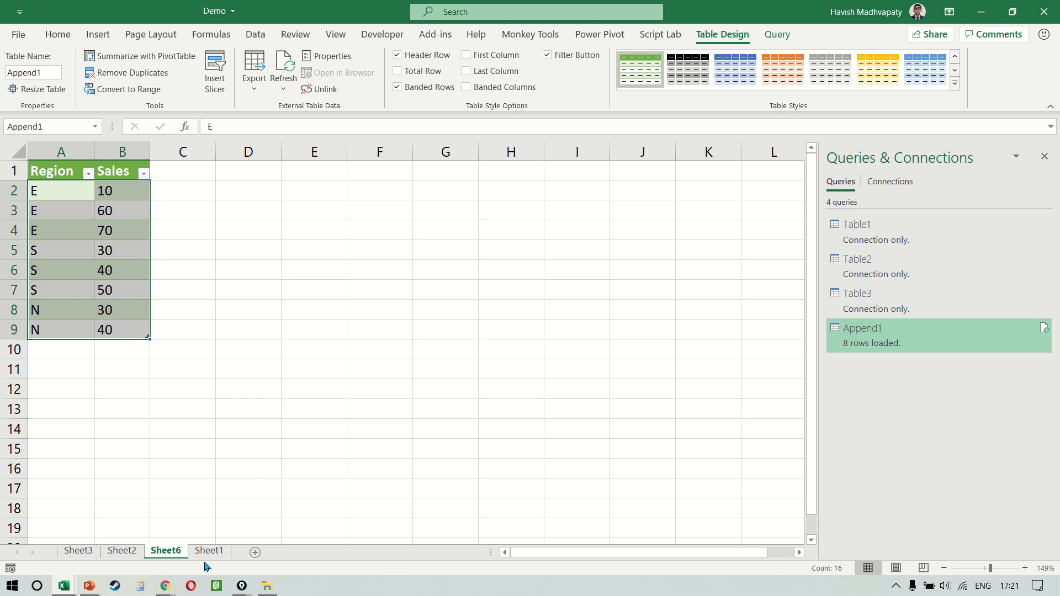
Add North rows 50 and 60 on Sheet1, then refresh Append1 on Sheet6 to ten rows
{"action": "left_click", "coordinate": [208, 551]}
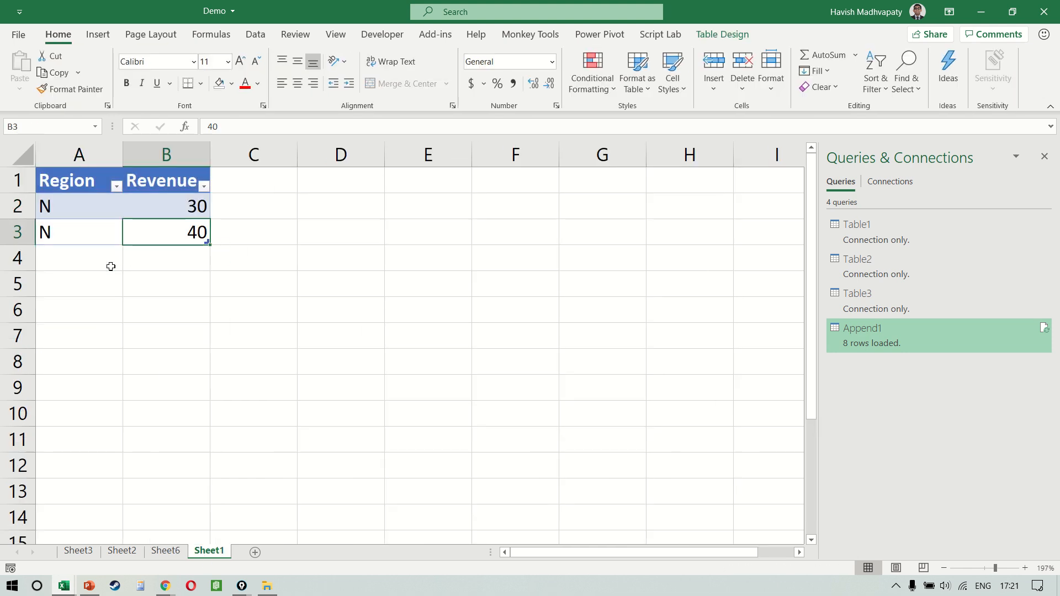
{"action": "type", "text": "n"}
{"action": "left_click", "coordinate": [167, 258]}
{"action": "type", "text": "50"}
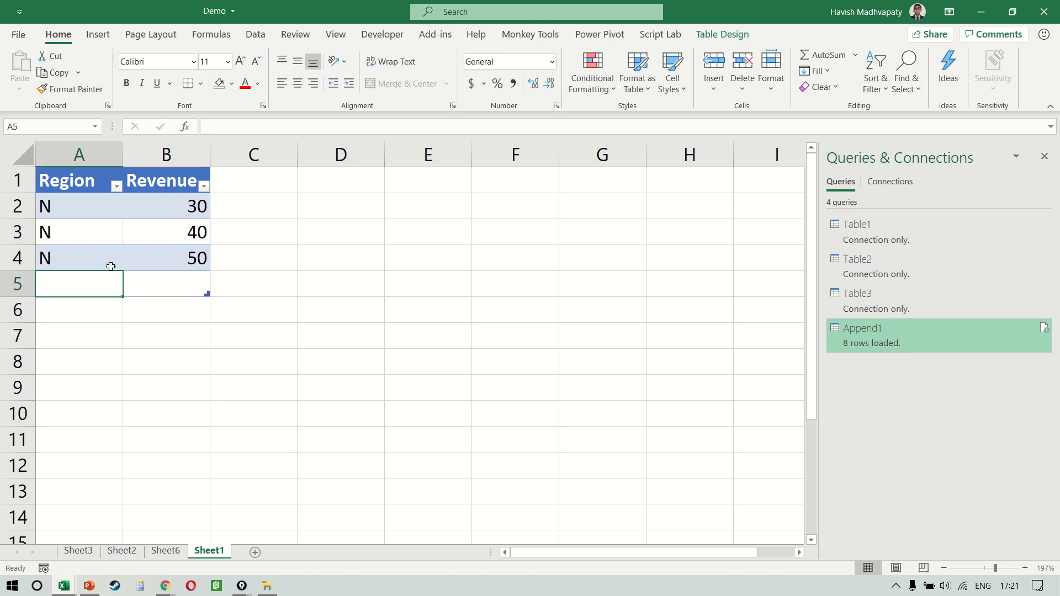
{"action": "left_click", "coordinate": [165, 551]}
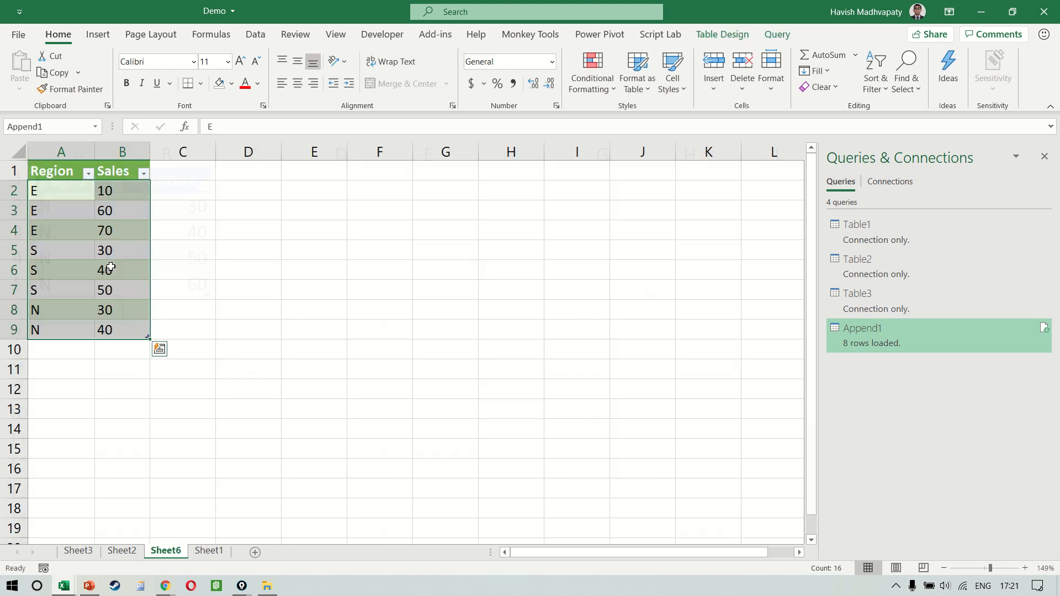
{"action": "right_click", "coordinate": [108, 269]}
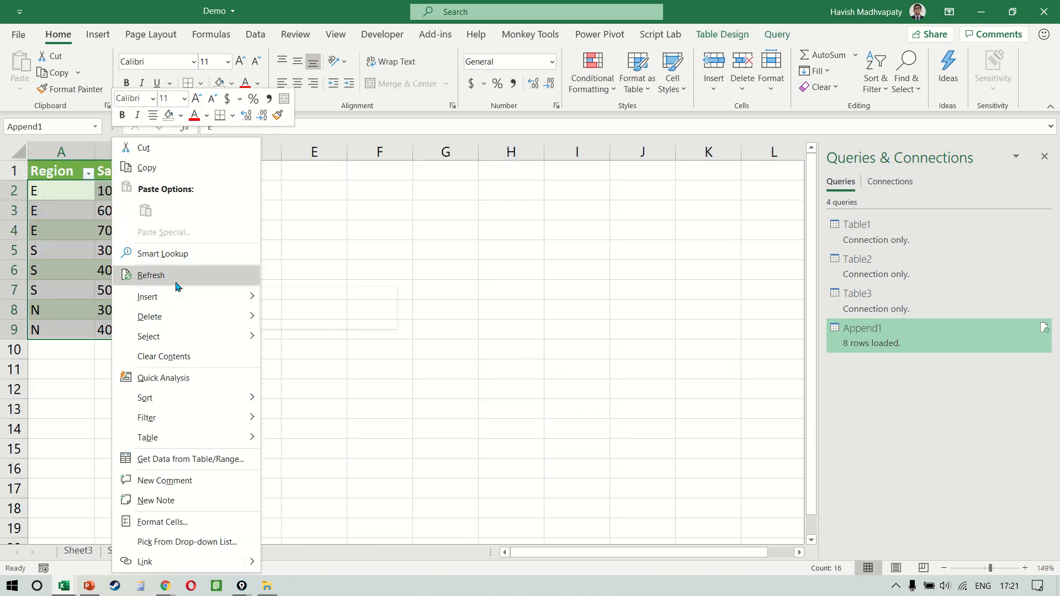
{"action": "left_click", "coordinate": [151, 275]}
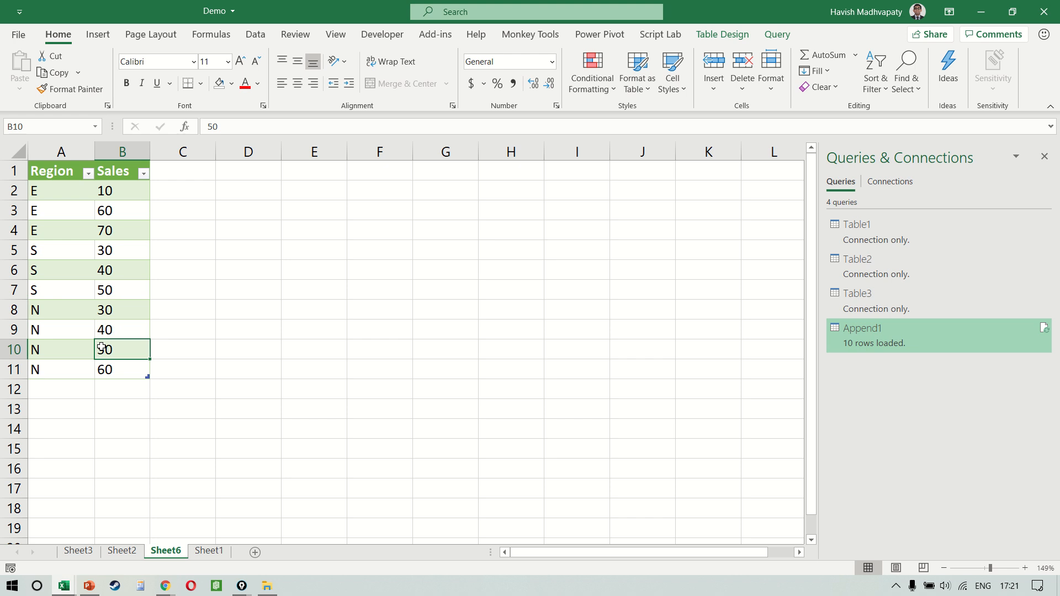
{"action": "left_click", "coordinate": [209, 550]}
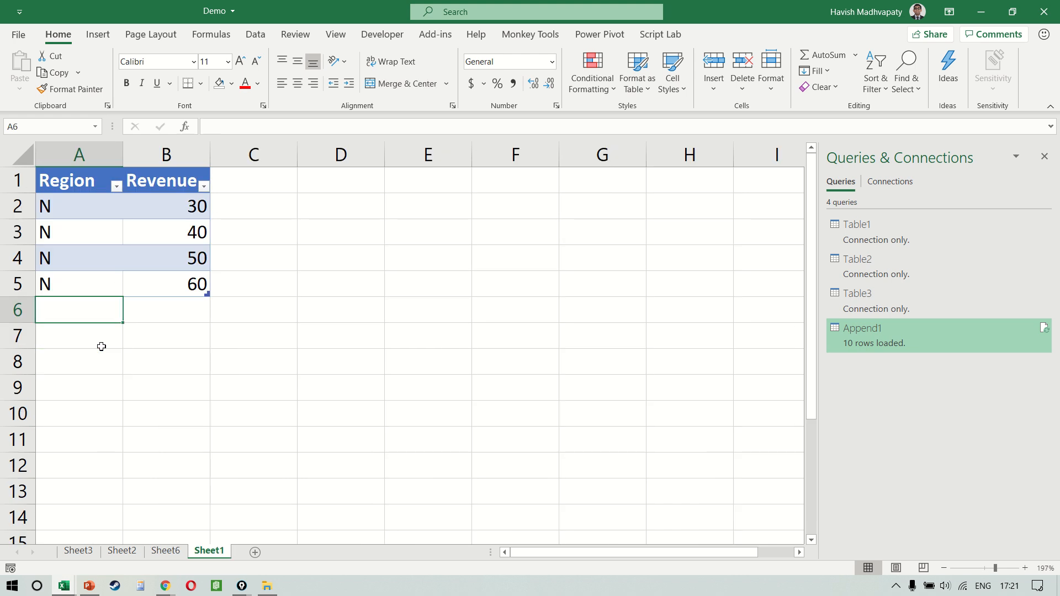
{"action": "left_click", "coordinate": [165, 551]}
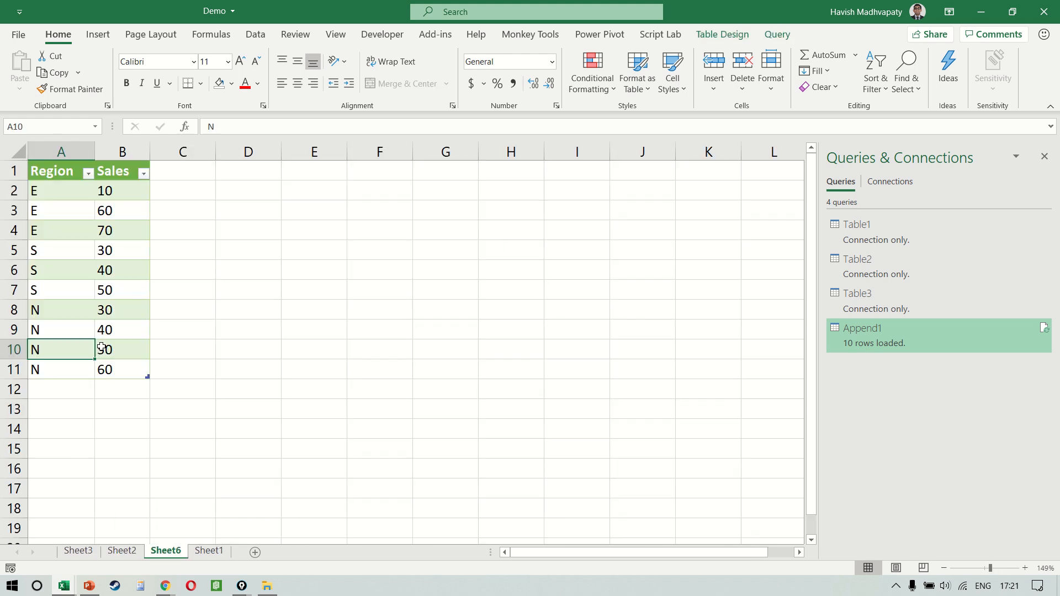